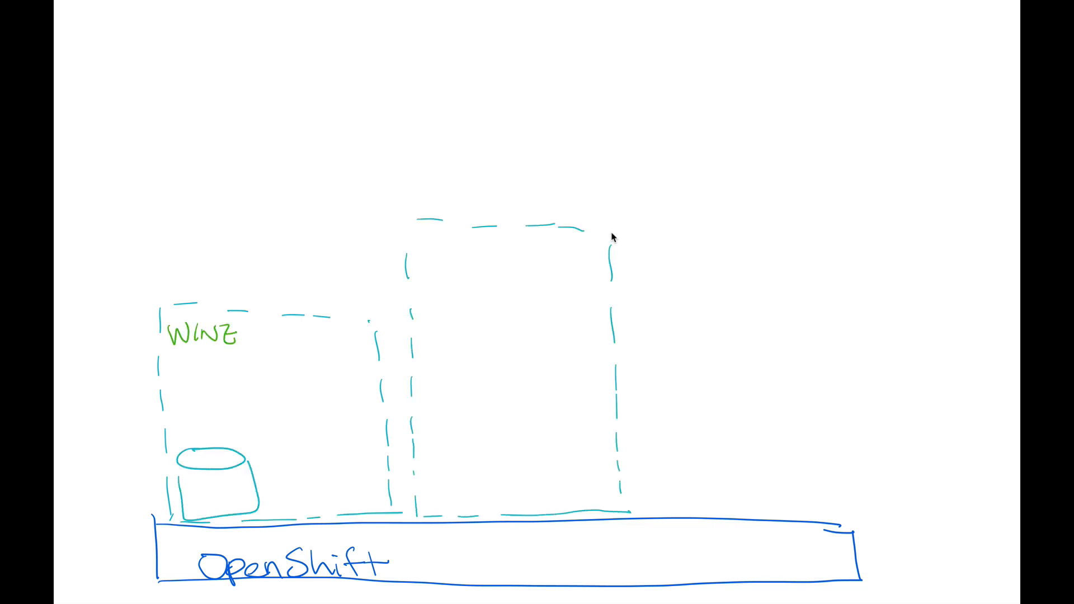
Label the second dashed box above the OpenShift bar 'Fuse Online'
type("F")
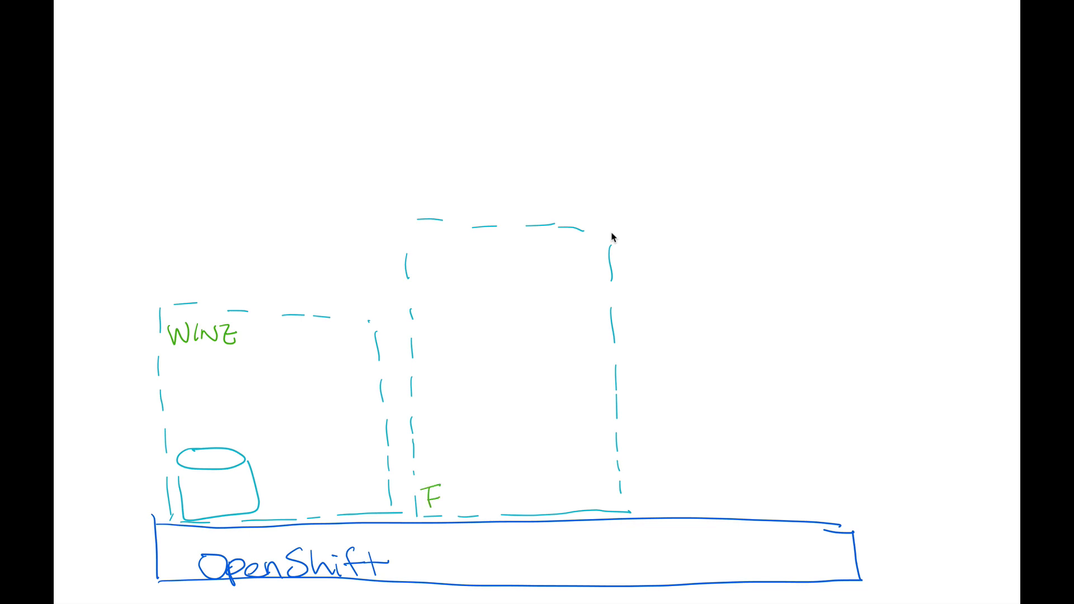
type("Fuse Online")
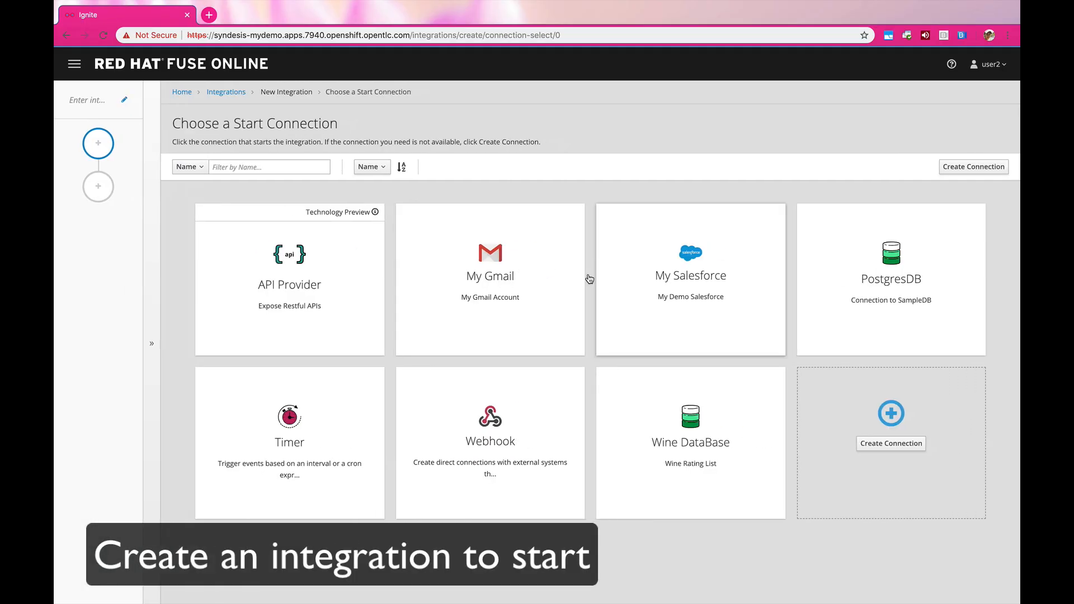
Start an API Provider integration and add the /wine/{name} path to its API
left_click(289, 280)
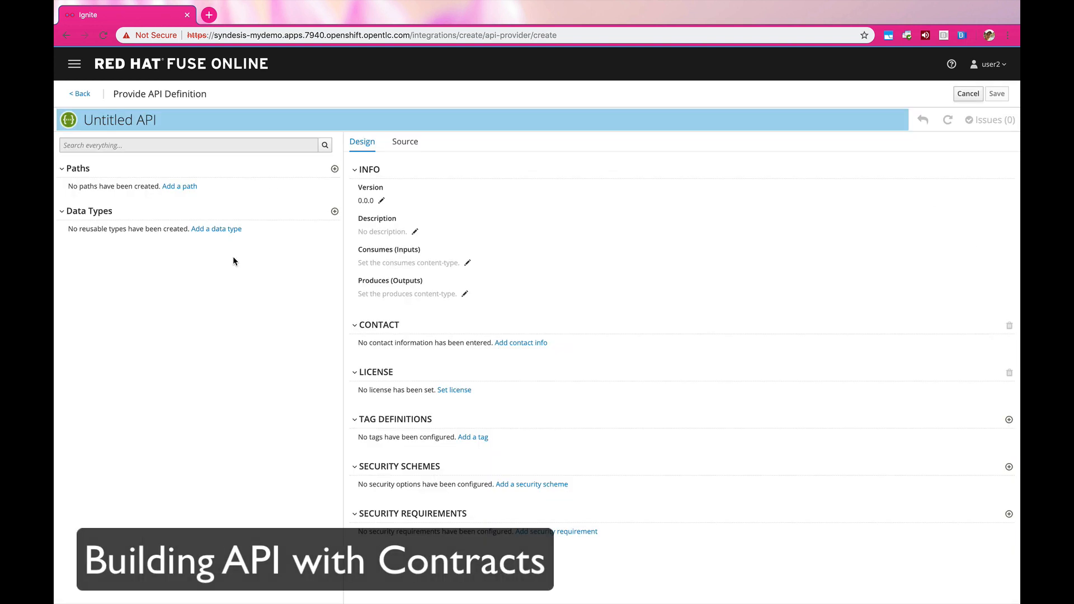
left_click(180, 186)
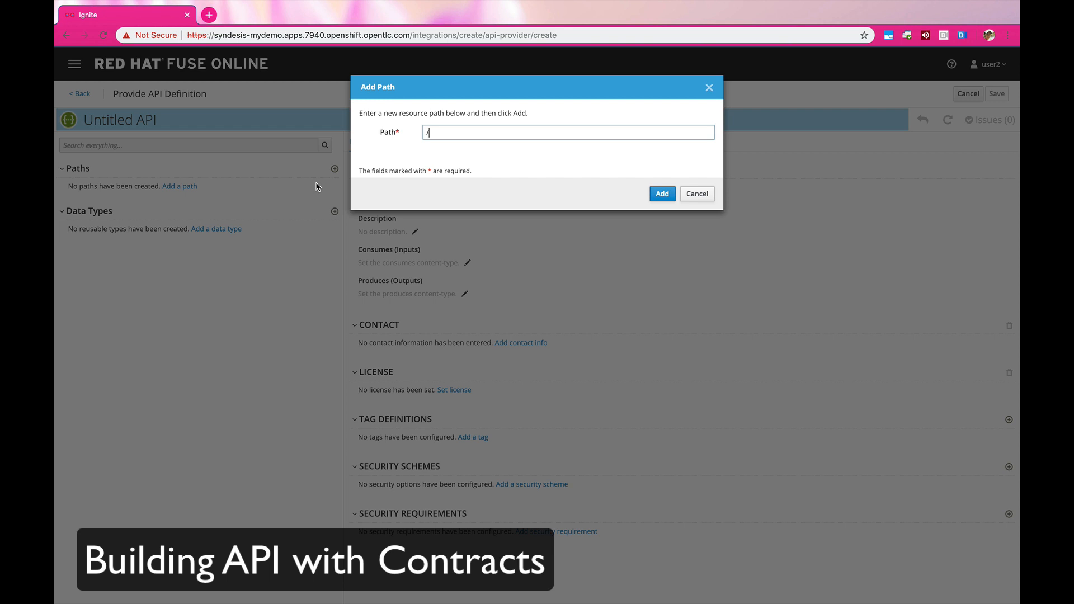
type("wine/")
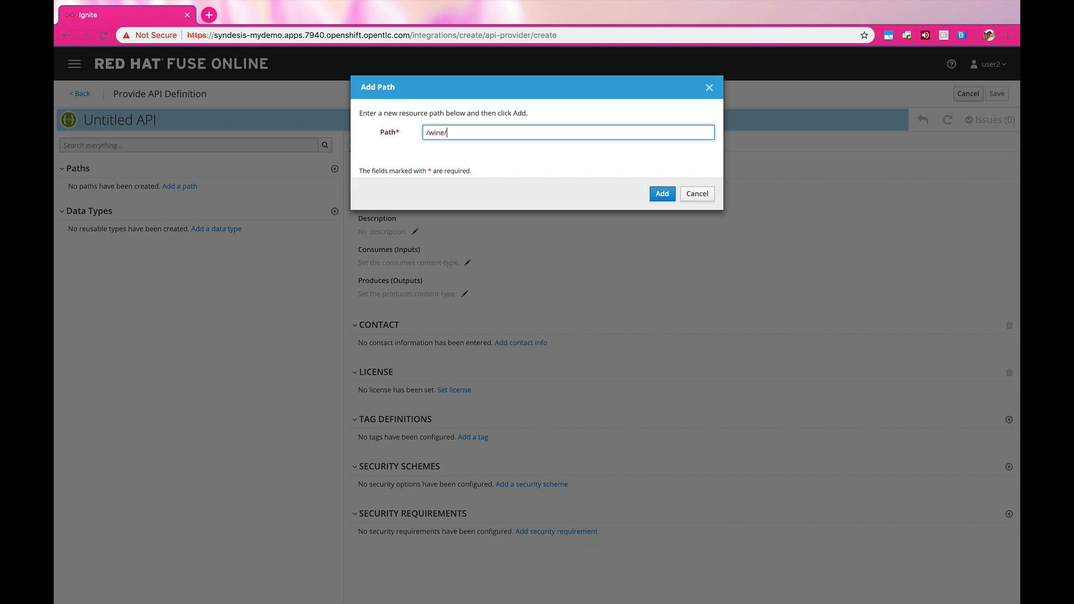
type("{}")
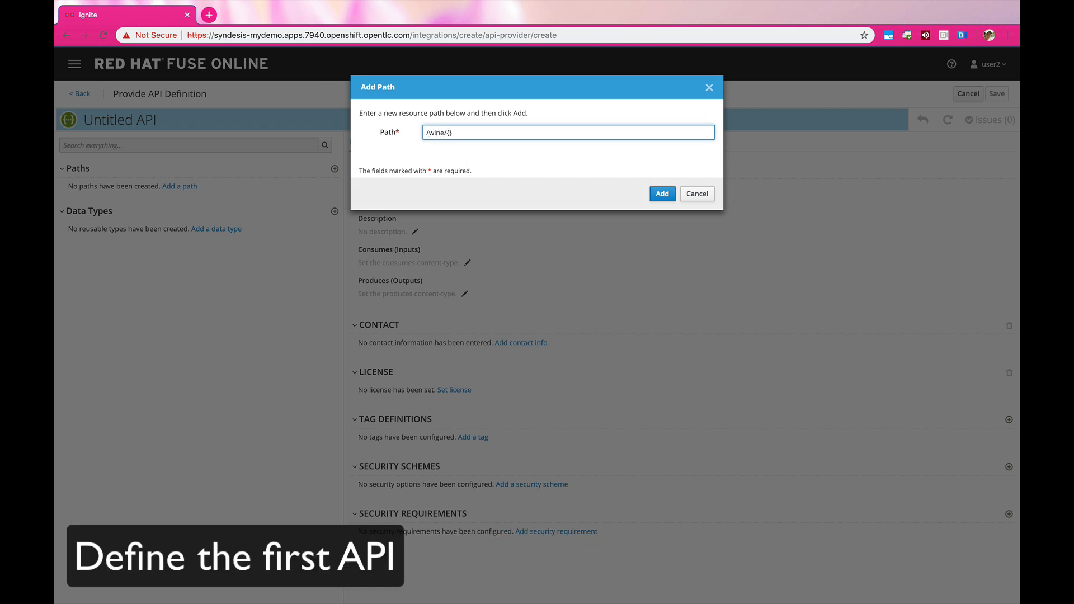
left_click(661, 193)
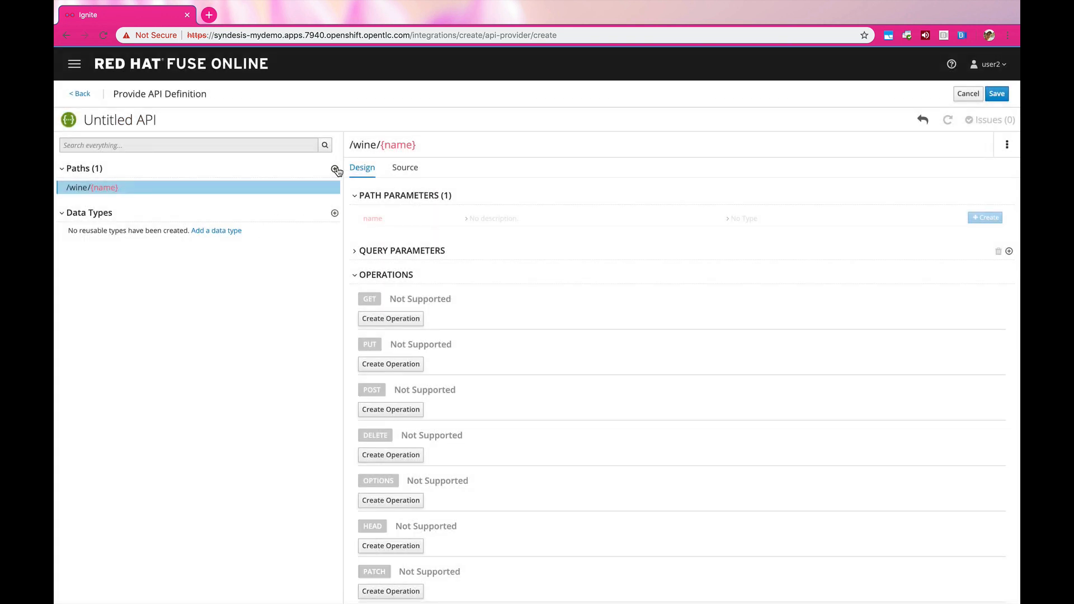
left_click(335, 168)
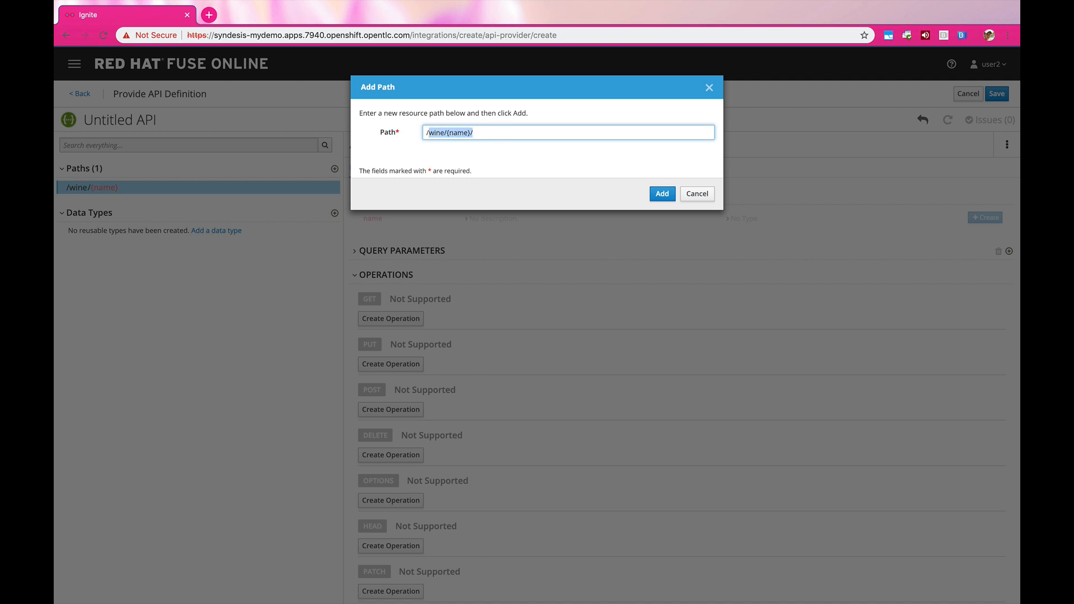
left_click(661, 194)
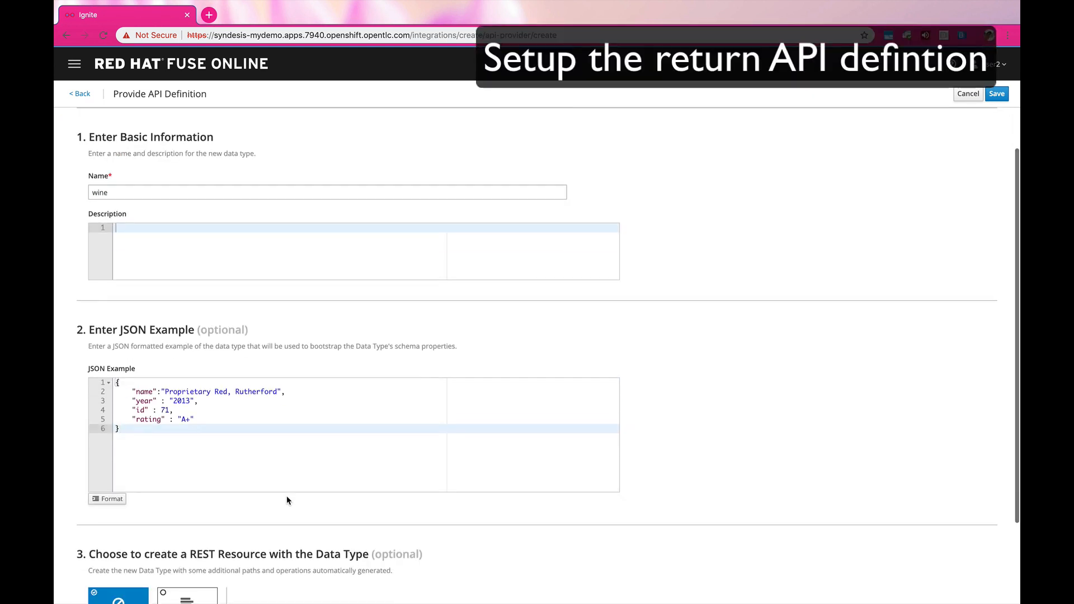
Format the wine data type's JSON example and save the wine data type
left_click(107, 498)
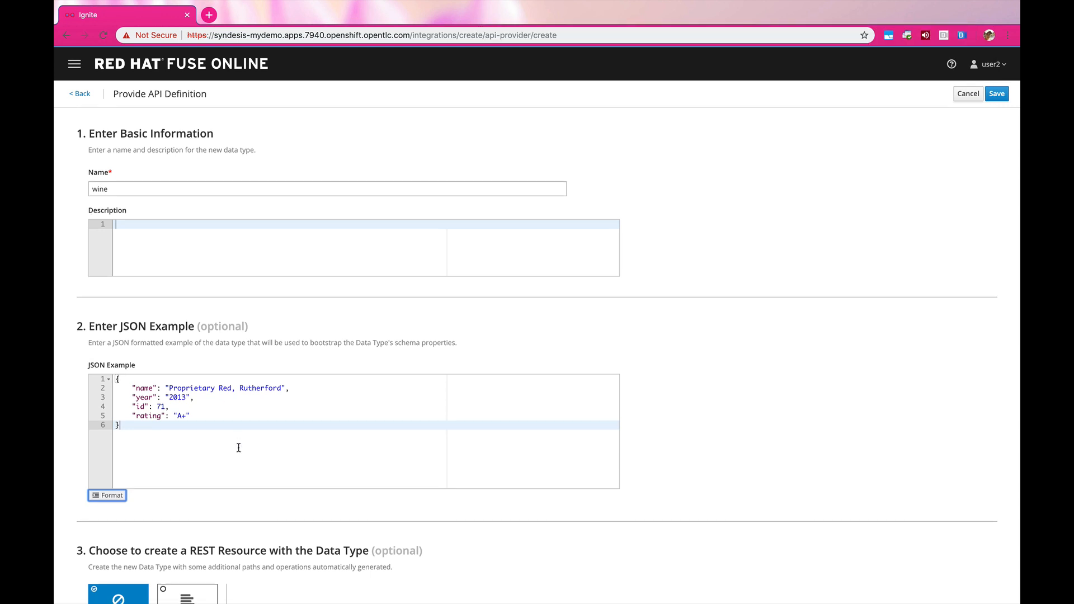
scroll("down", 3)
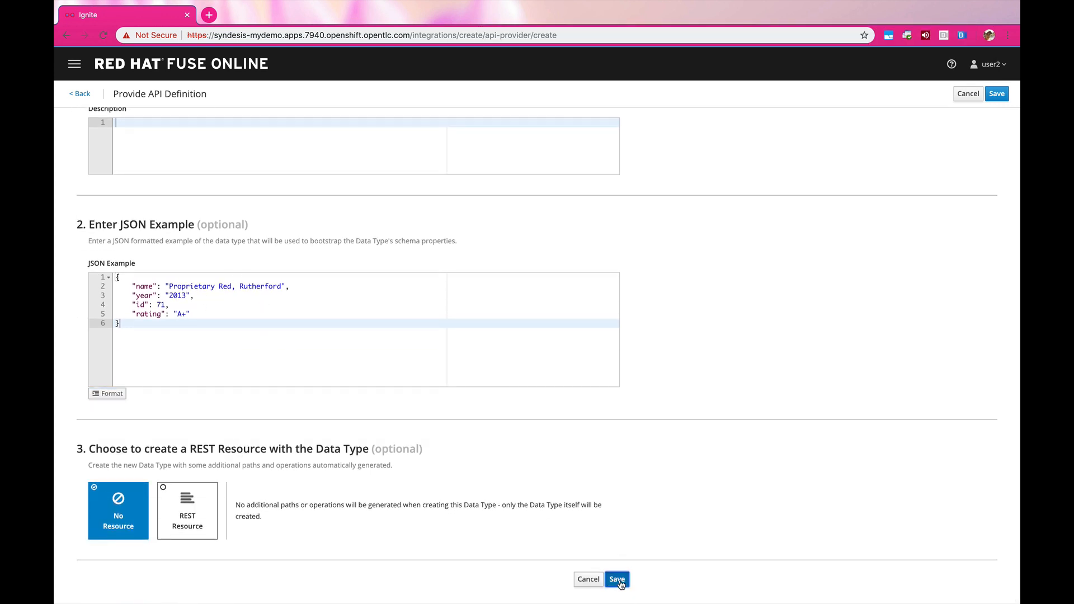
left_click(616, 579)
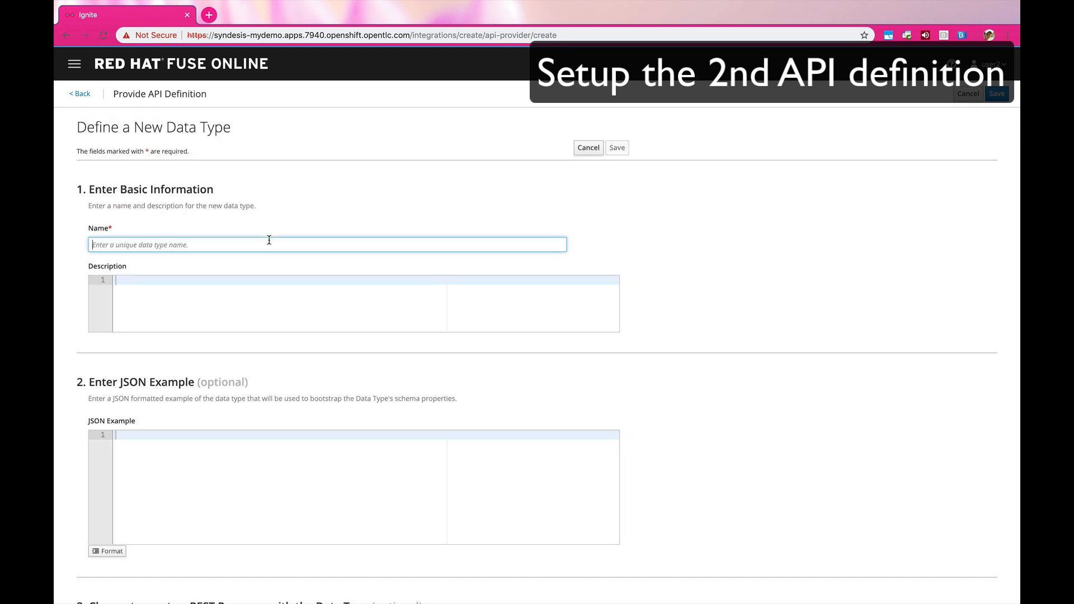
Create and save the order data type
type("order")
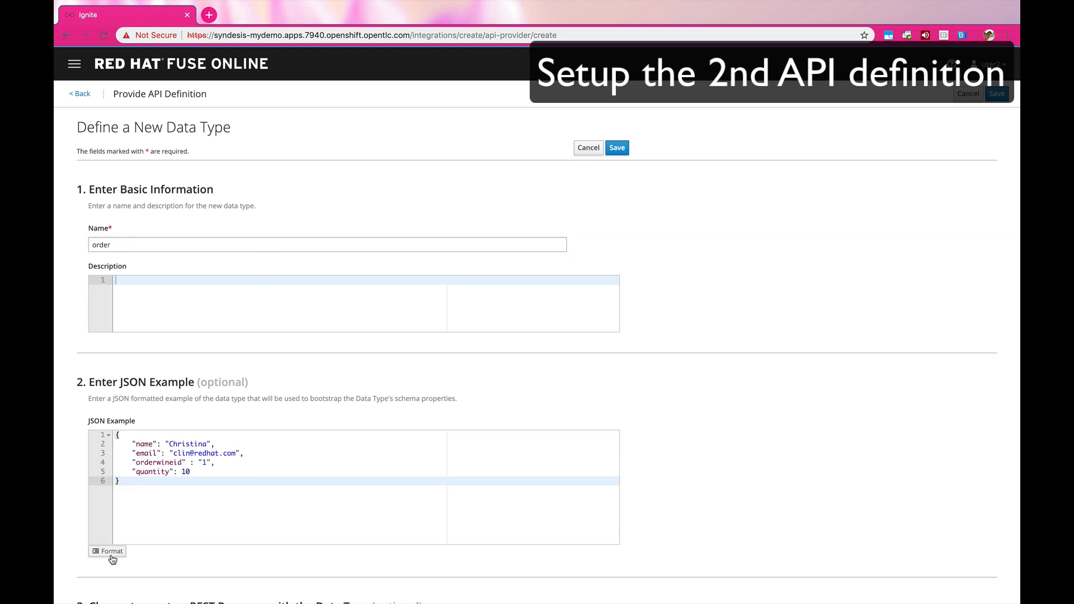
scroll("down", 3)
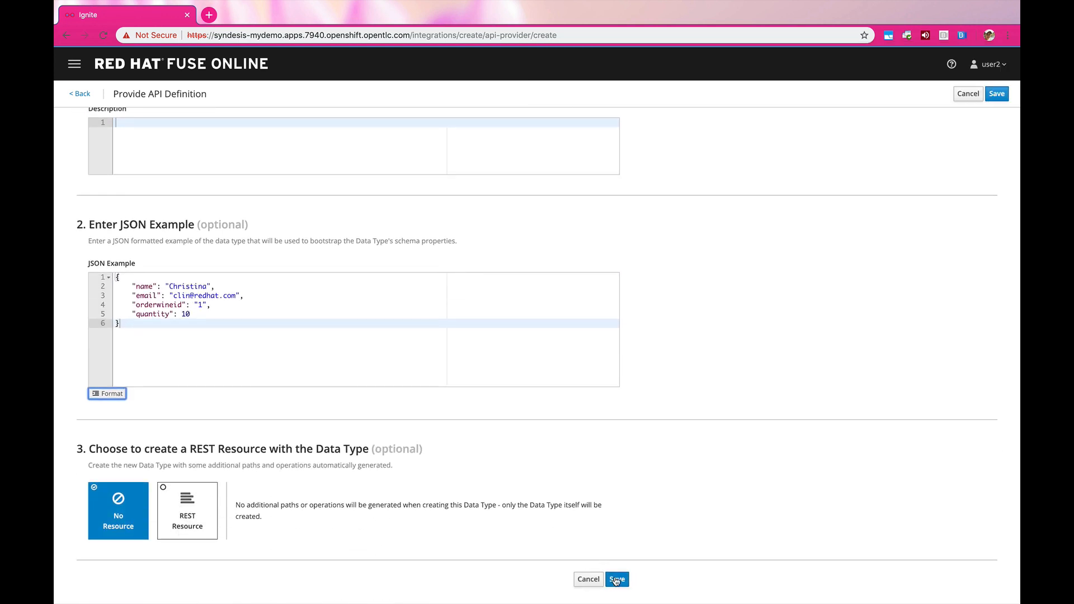
left_click(615, 578)
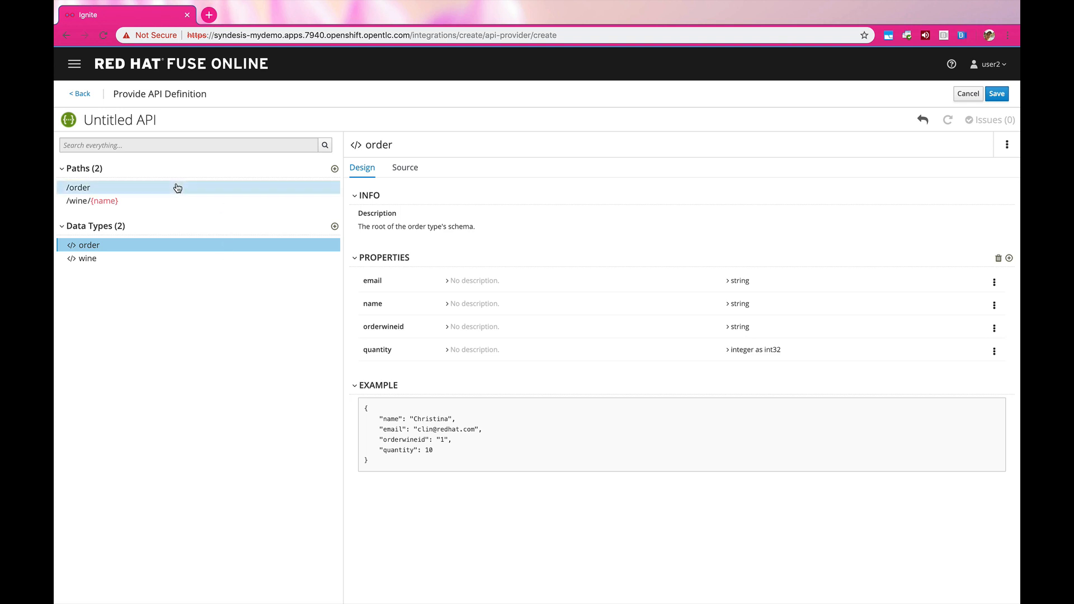
Create GET on /wine/{name} with a string name parameter described 'text to search'
left_click(91, 201)
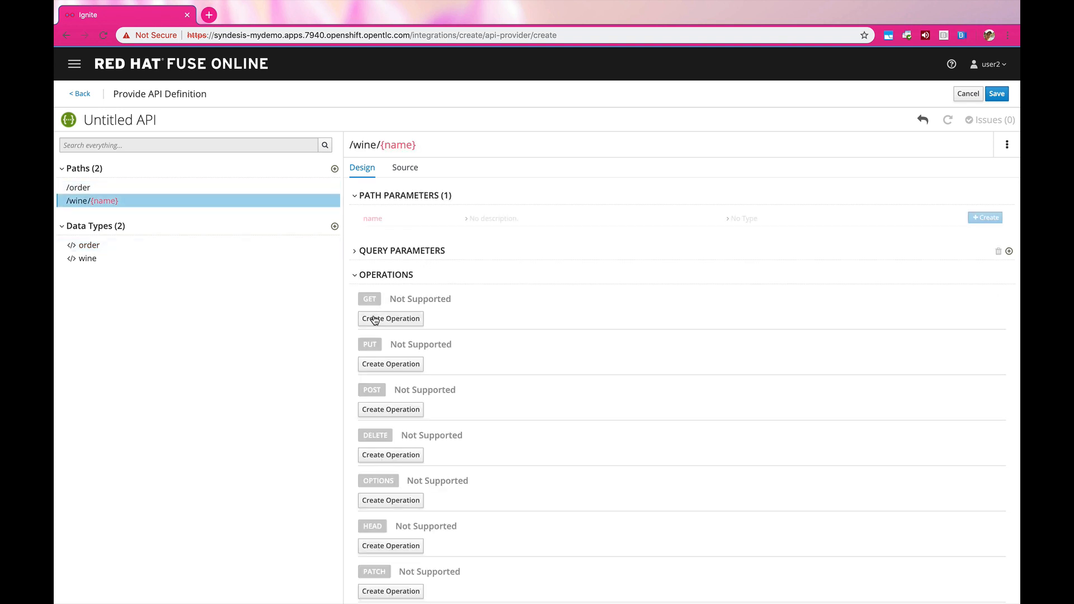
left_click(390, 318)
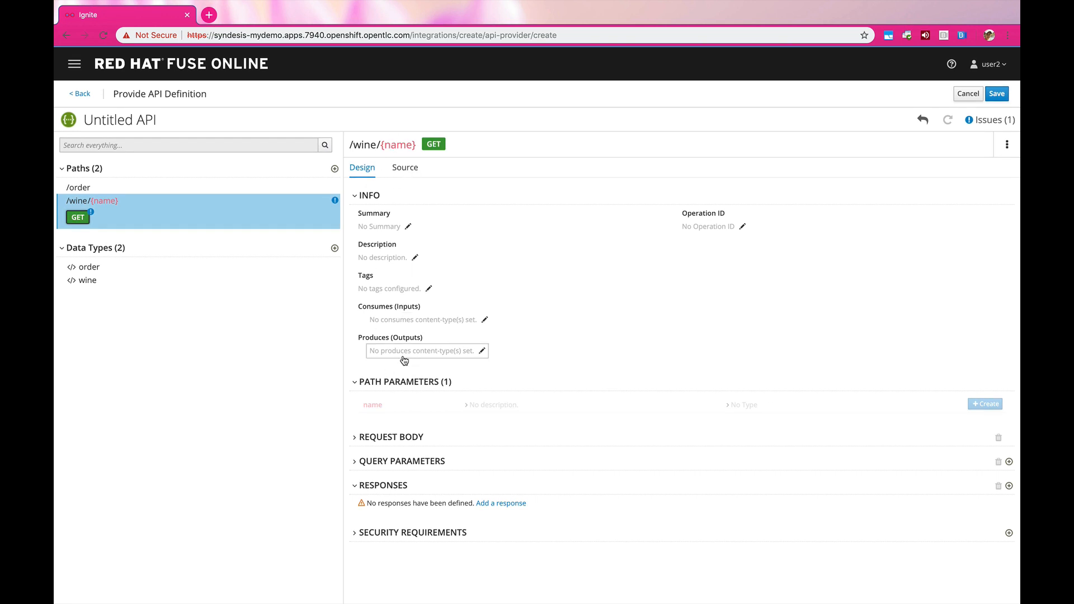
mouse_move(408, 488)
type("text to")
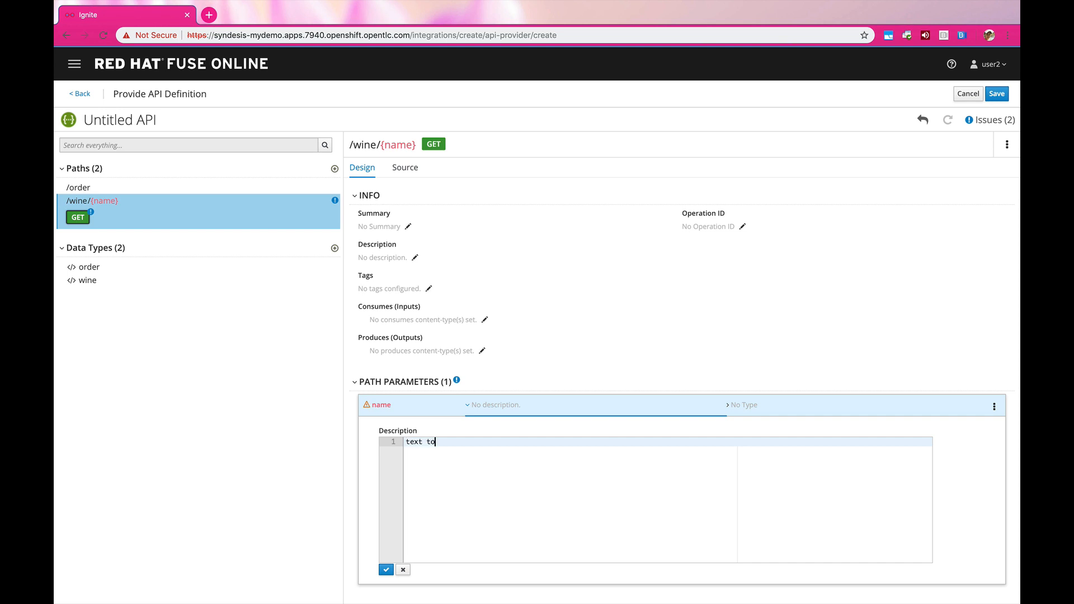
type("search")
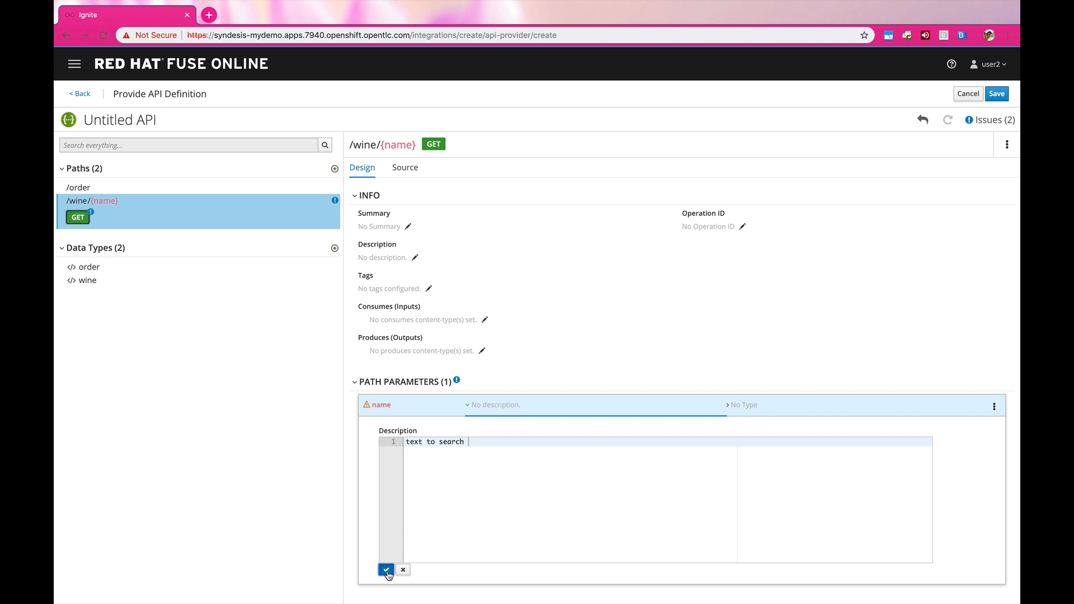
left_click(387, 570)
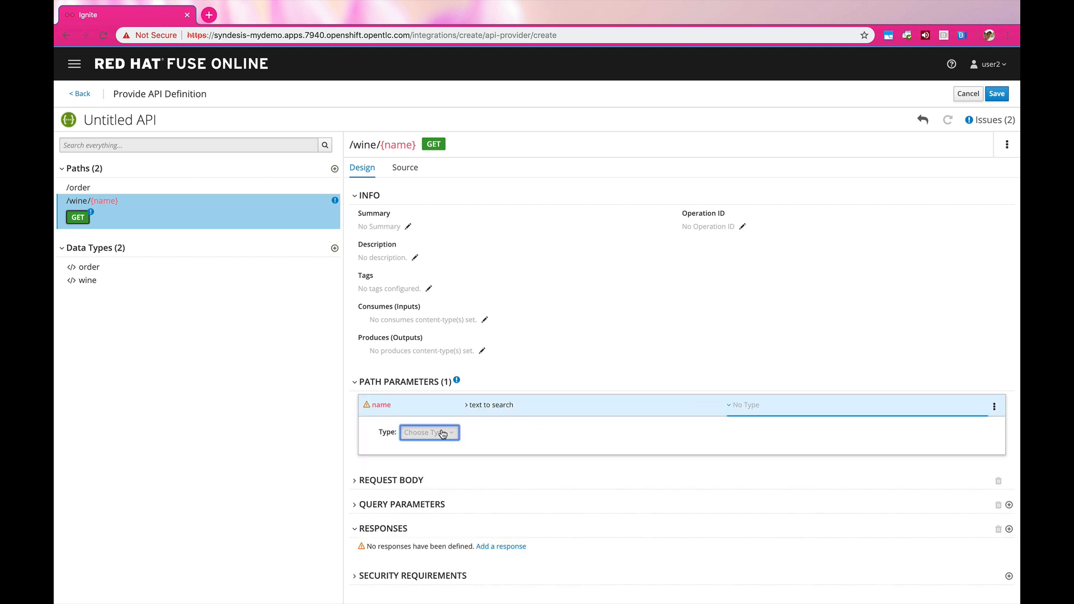
left_click(429, 432)
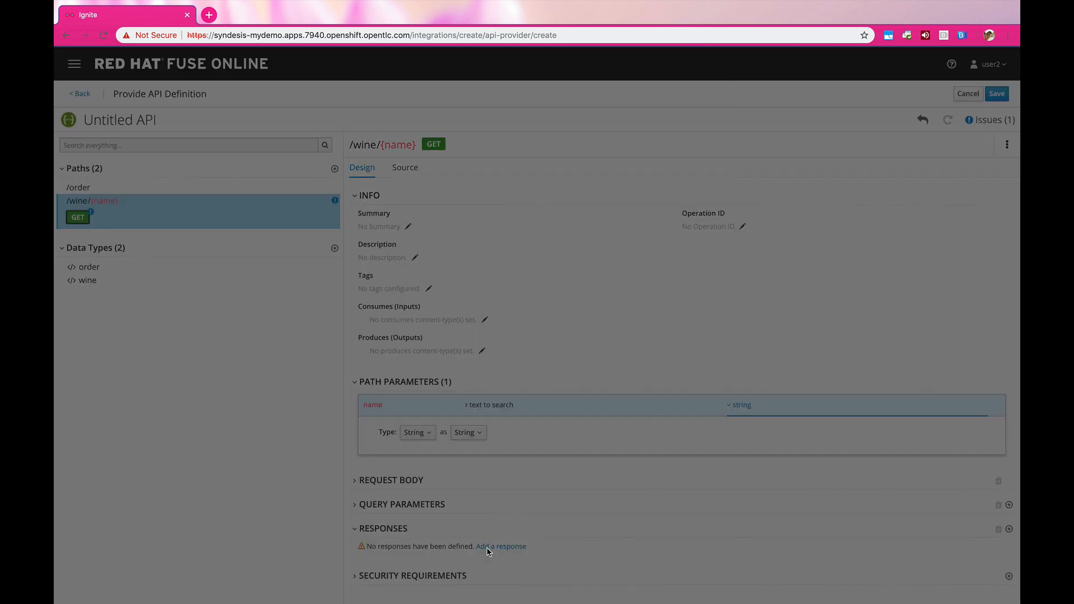
Add a 200 response described 'Wine Found' and show its type choices
left_click(500, 545)
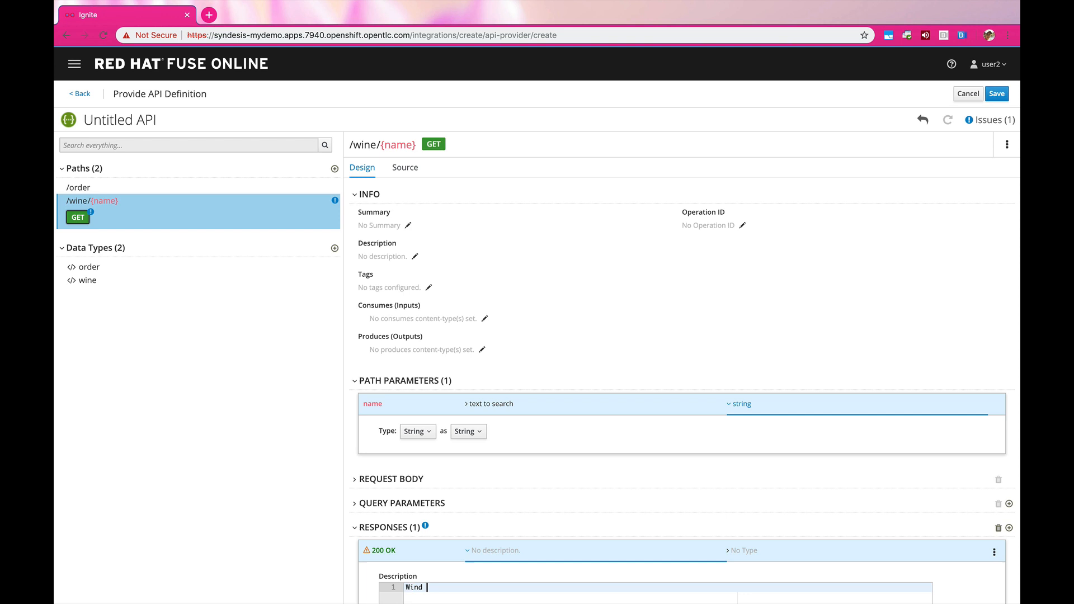
type("Wine")
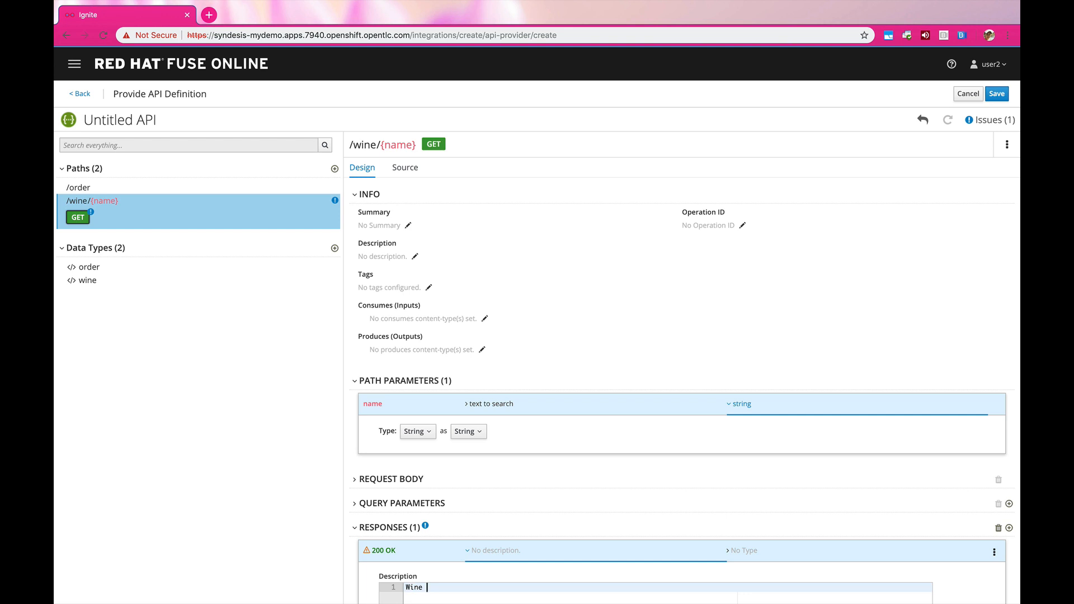
type("Found")
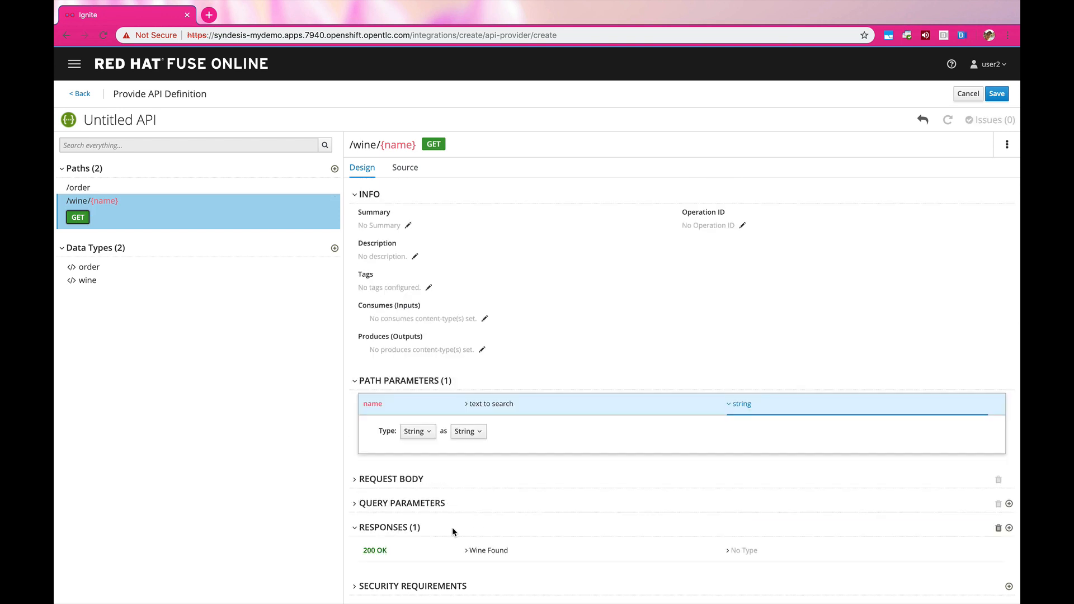
left_click(427, 478)
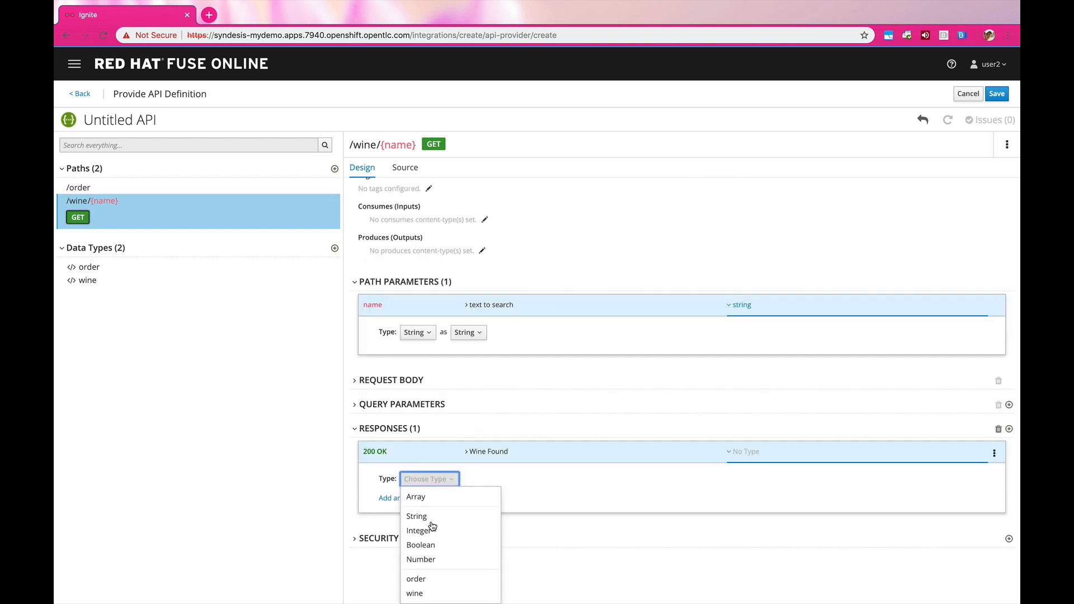
Set the 200 response's data type, save the API, and name the integration wineapi
left_click(413, 592)
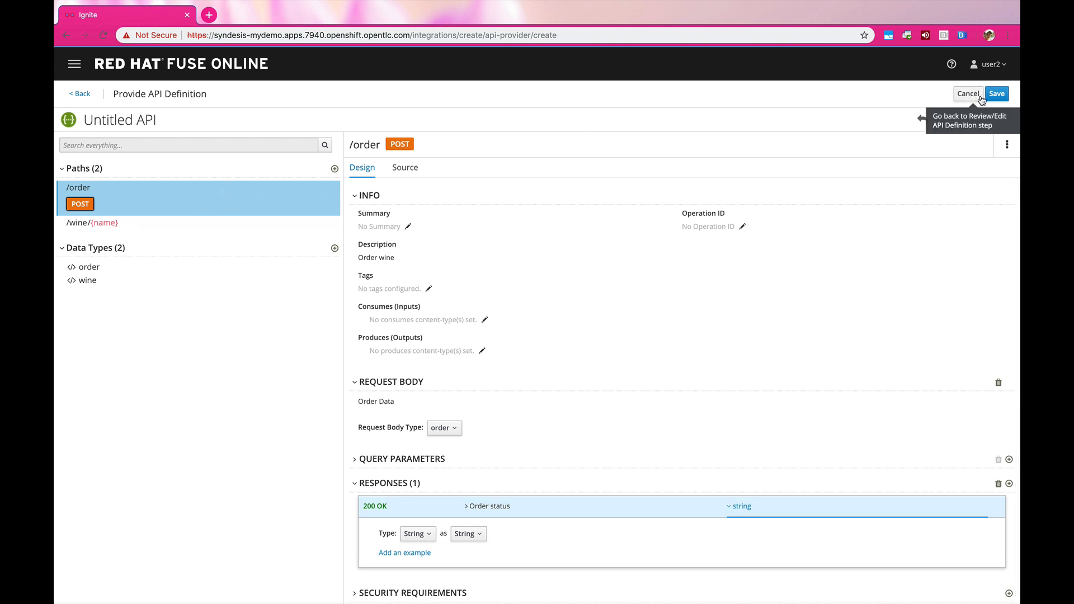
left_click(996, 94)
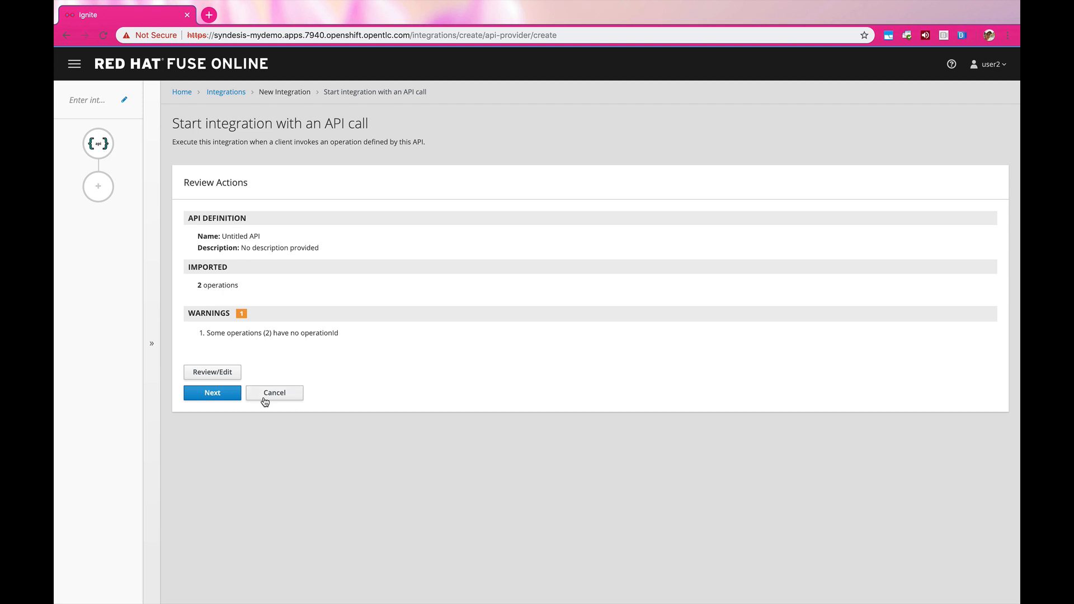
left_click(211, 393)
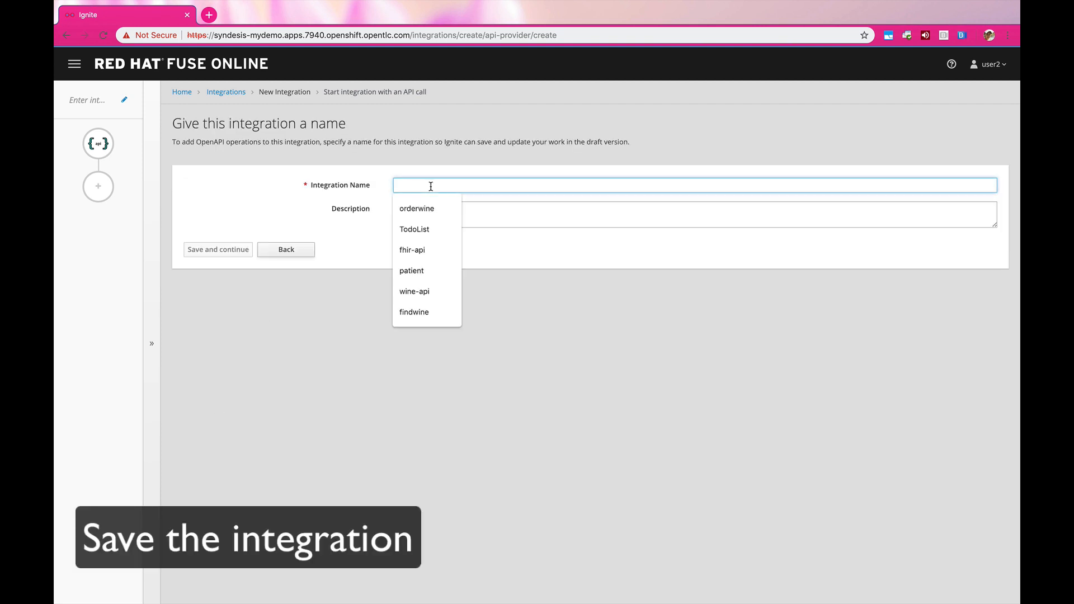
type("wineapi")
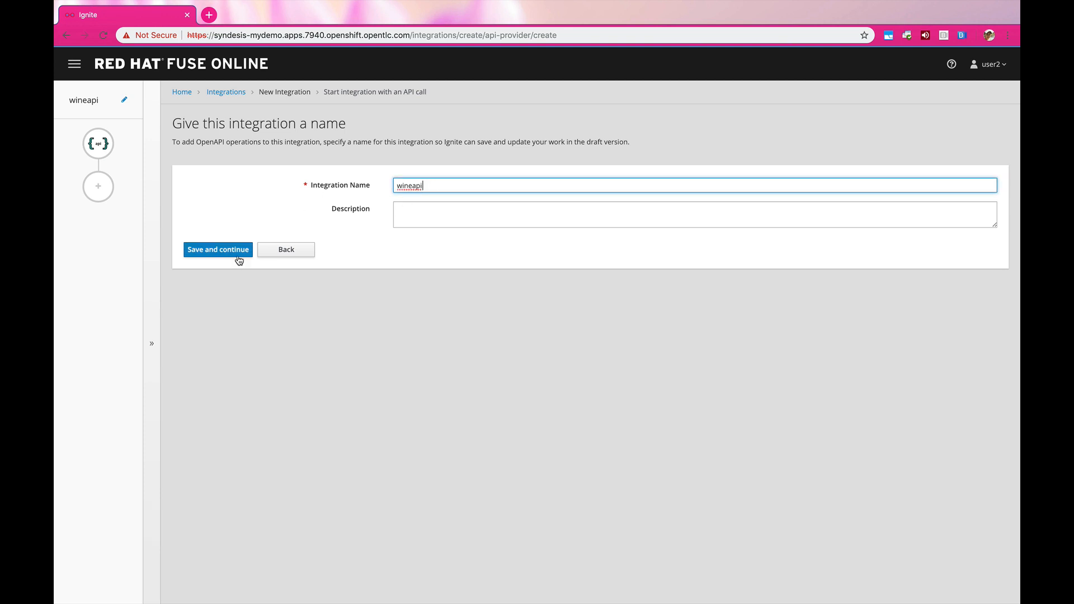
left_click(217, 249)
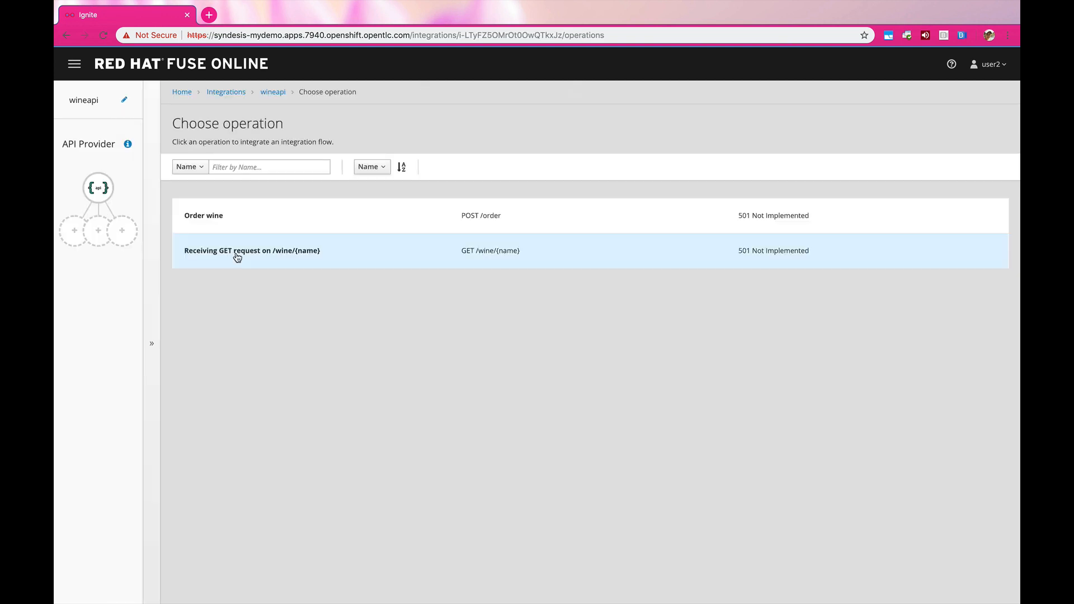
mouse_move(259, 203)
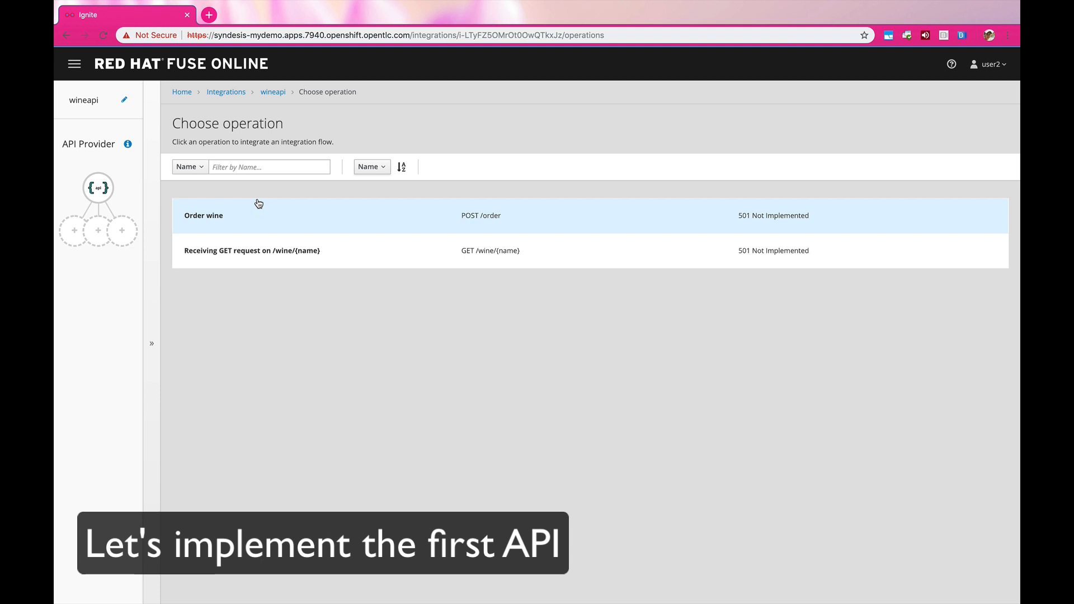
mouse_move(256, 250)
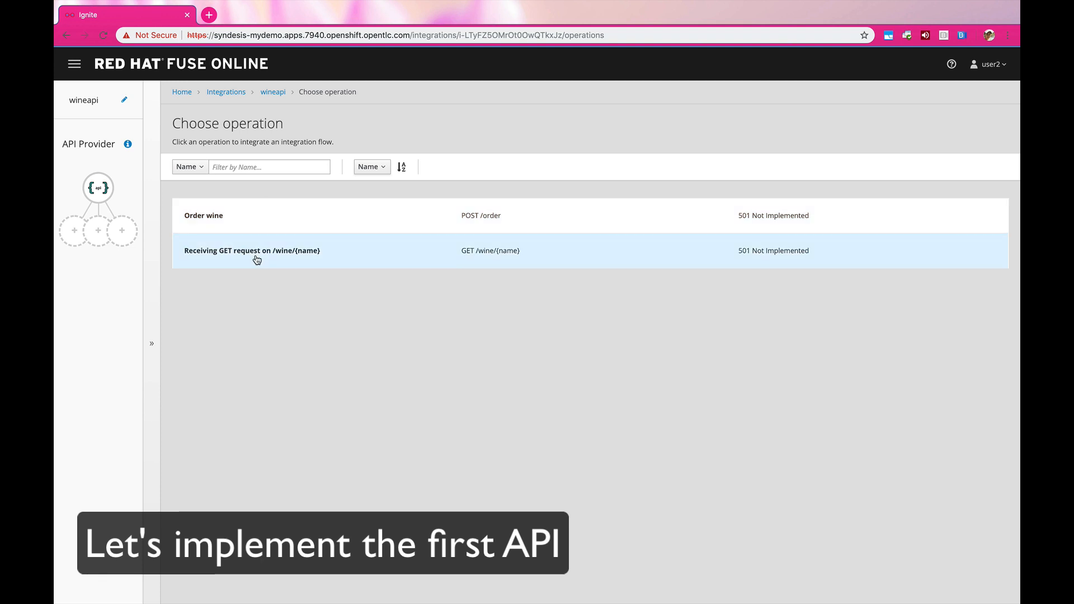
Add a Wine DataBase Invoke SQL step to the GET /wine/{name} flow
left_click(252, 250)
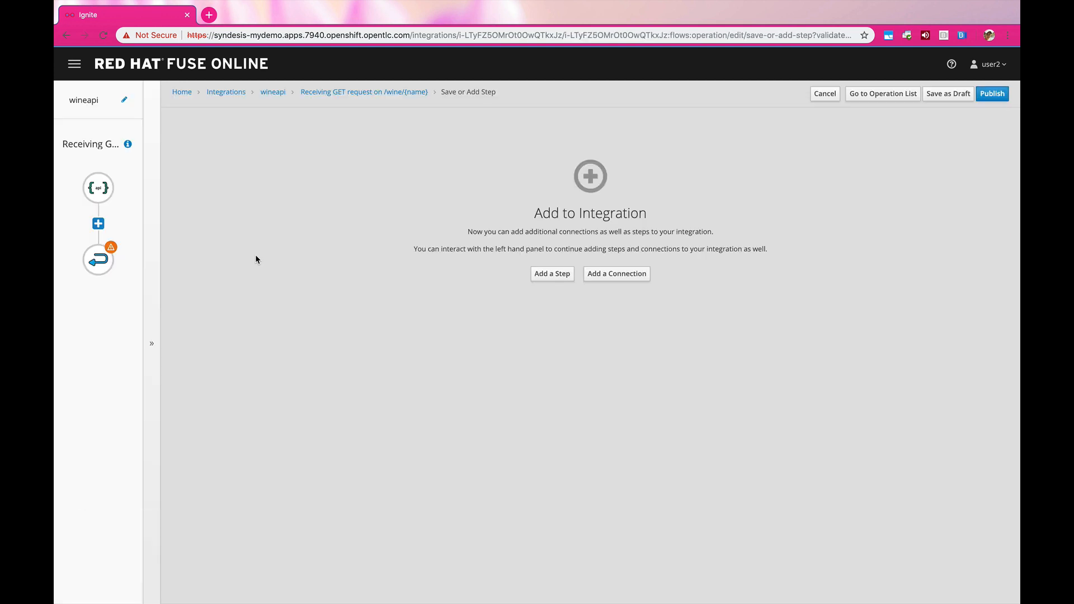
mouse_move(98, 188)
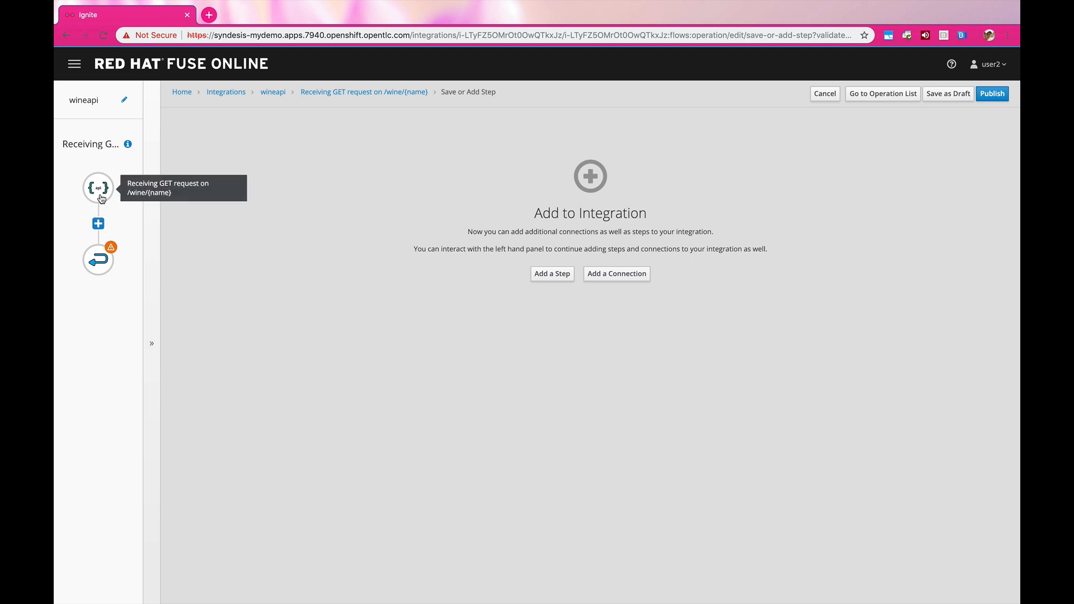
left_click(97, 224)
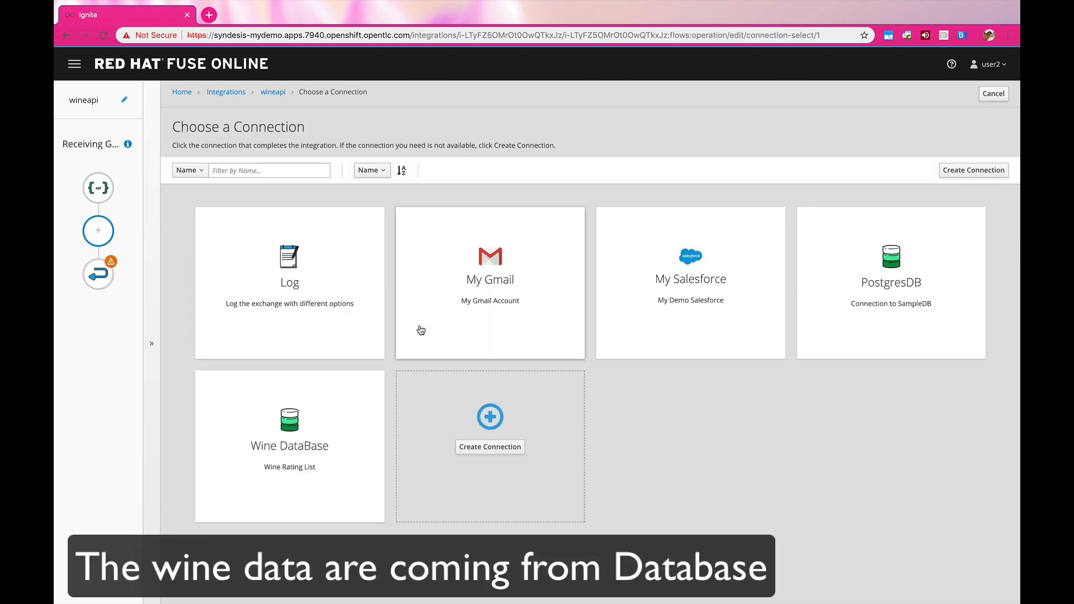
left_click(289, 445)
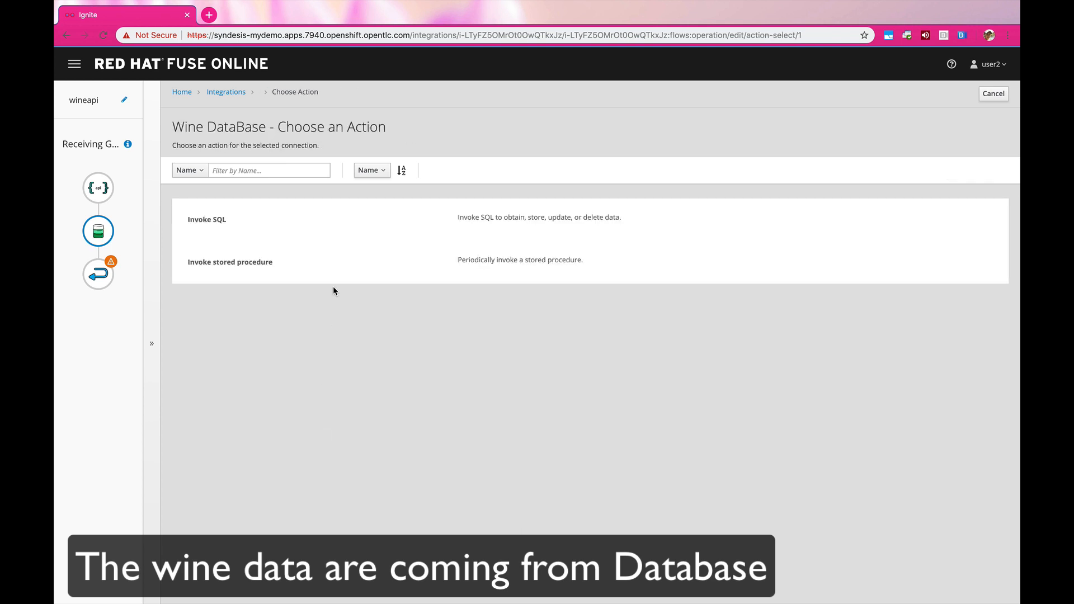
left_click(207, 219)
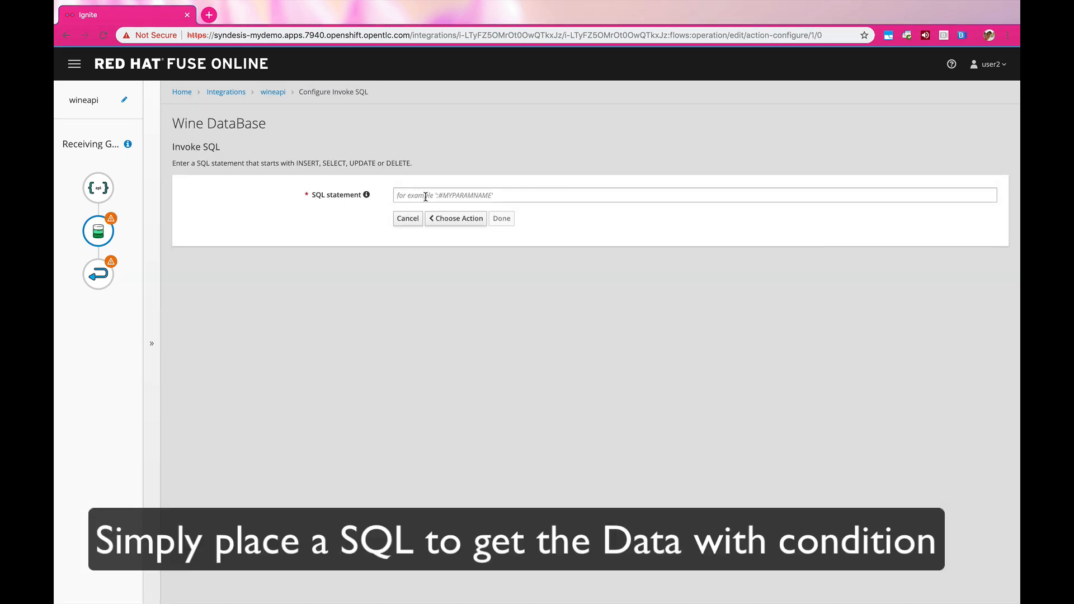
Set the SQL to 'select * from winelist where name like :#searchname' and confirm it
type("select")
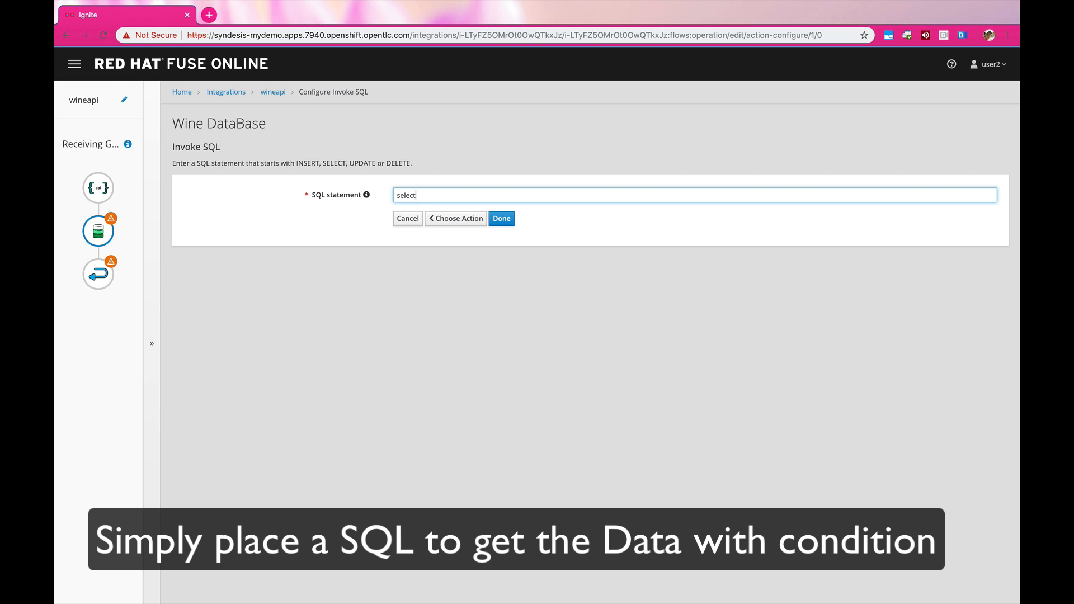
type("* f")
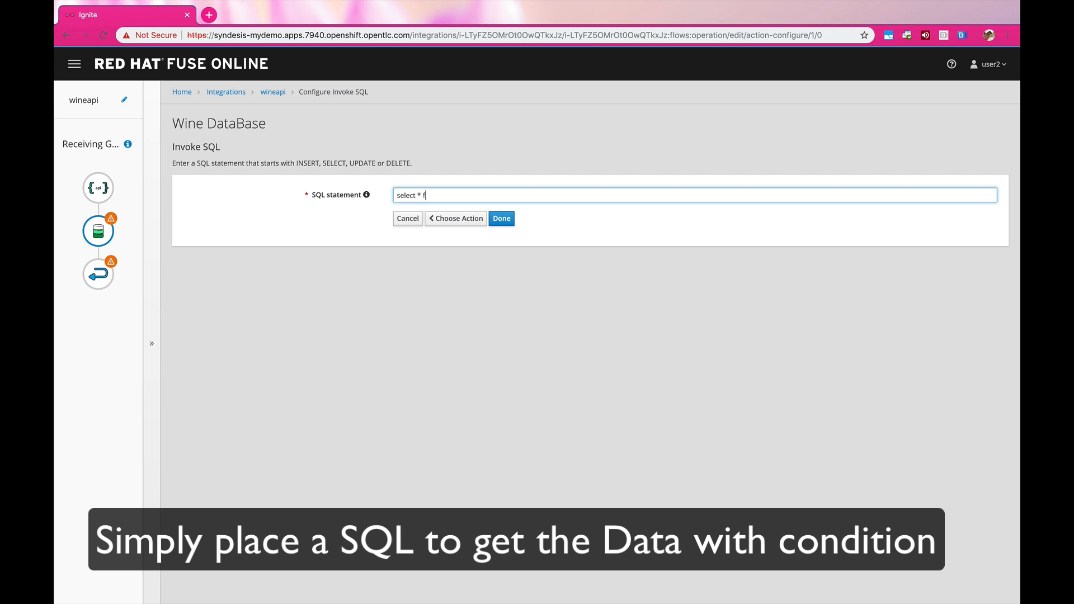
type("rom winelist")
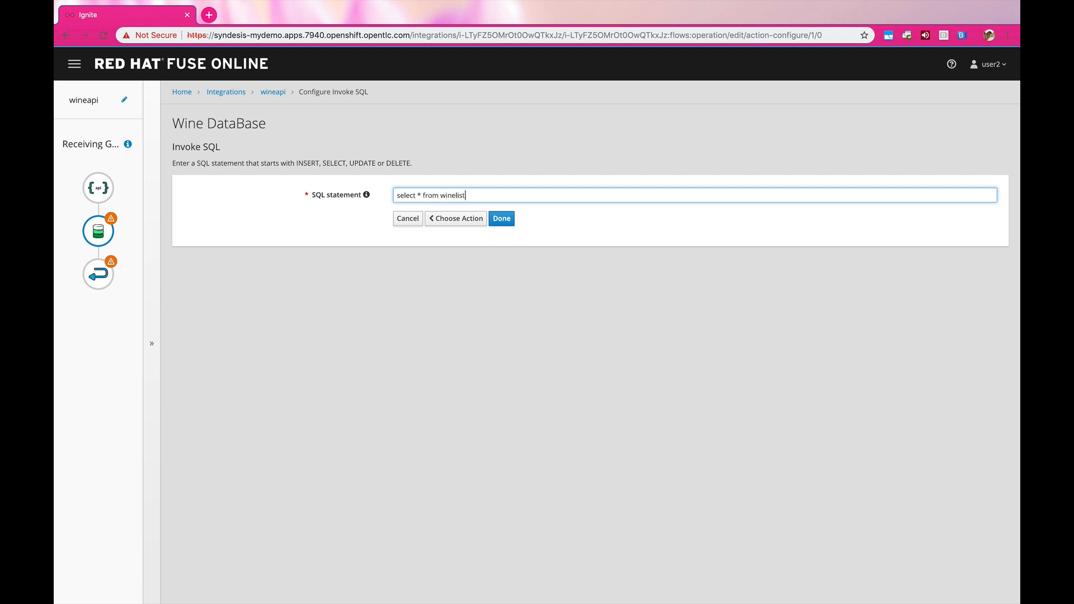
type("where nam")
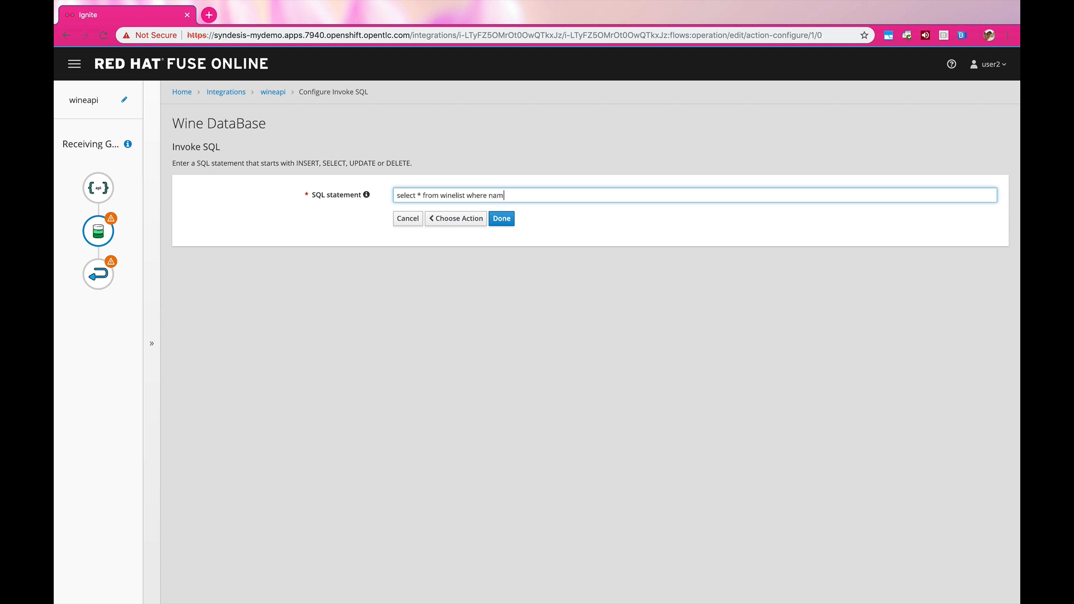
type("e like")
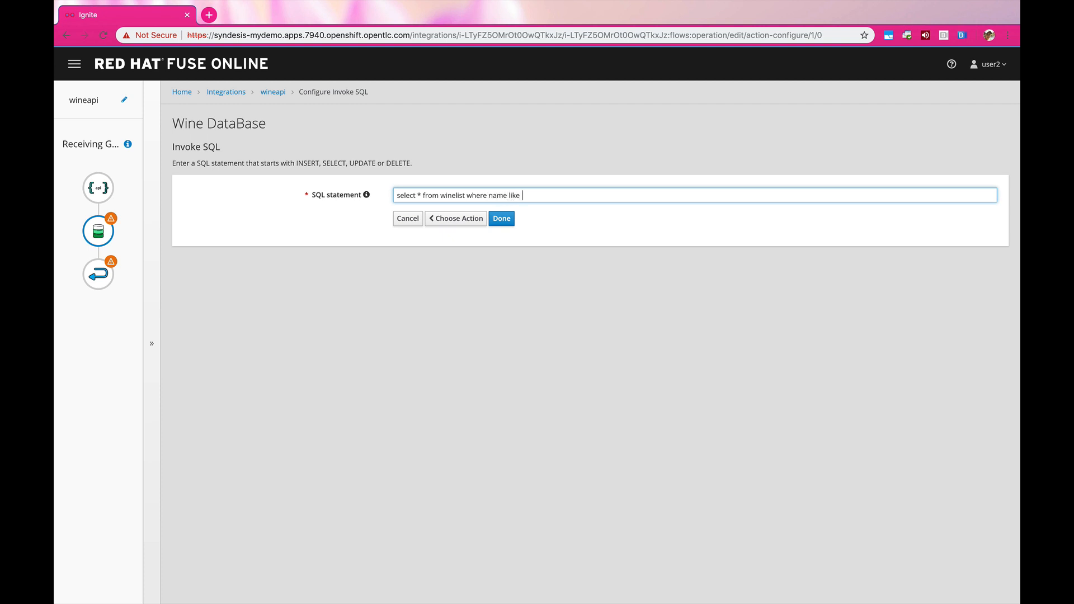
type(":")
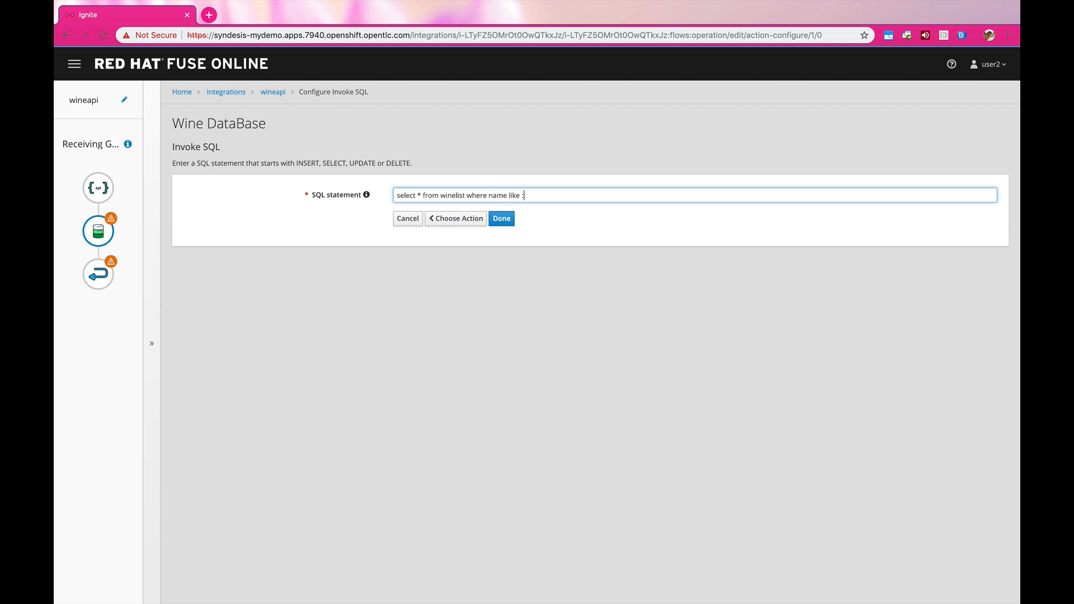
type("#")
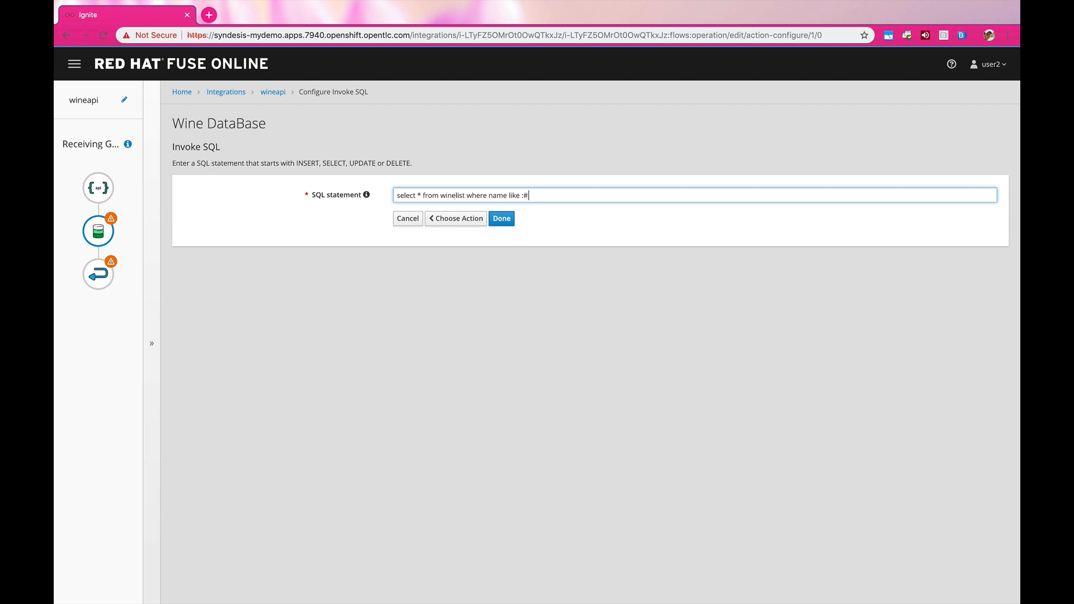
type("search")
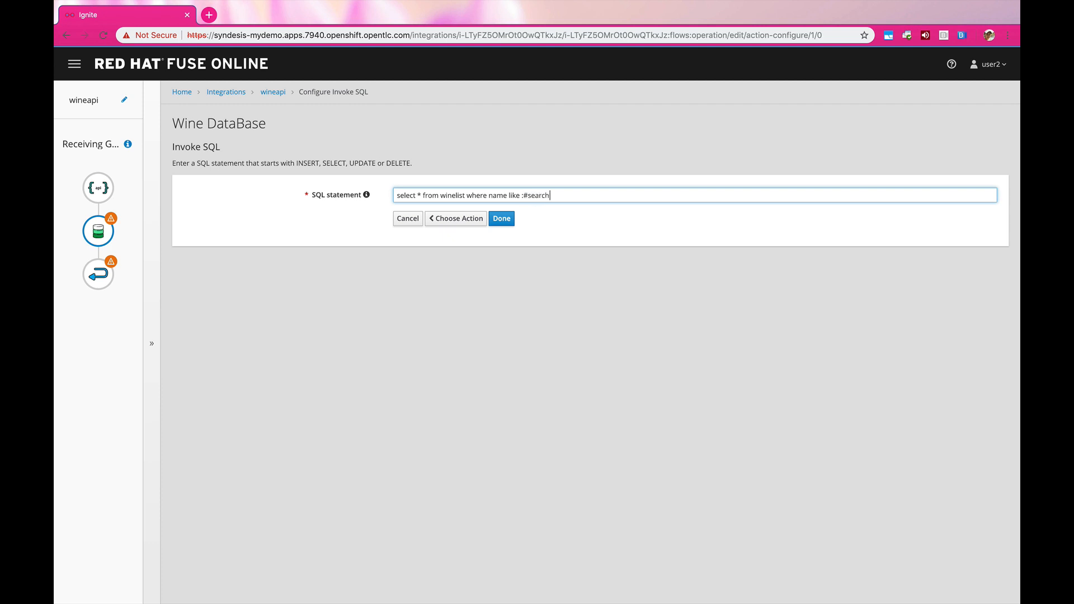
type("name")
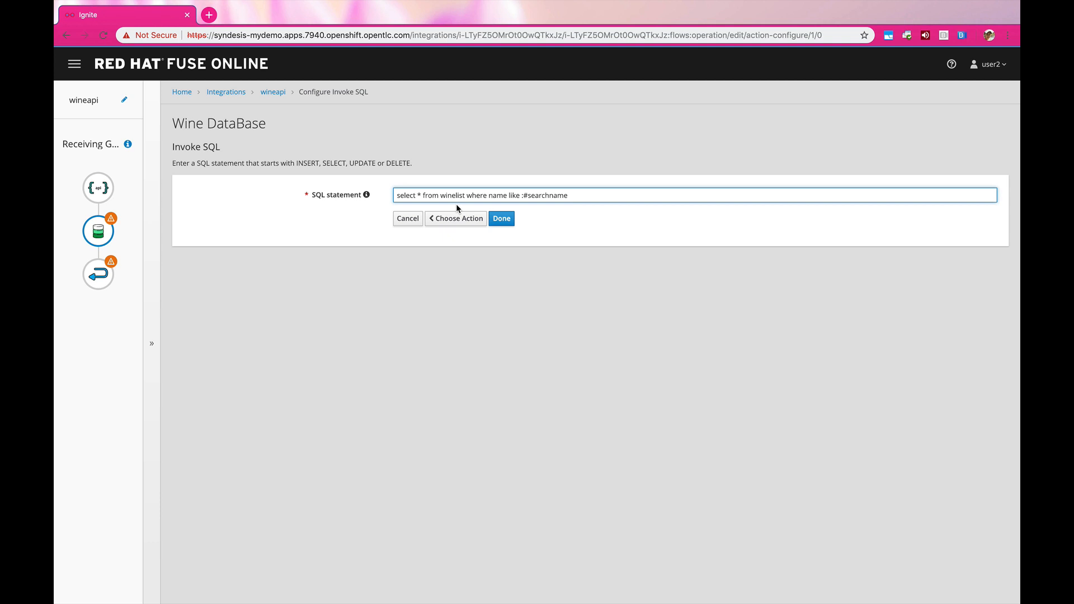
left_click(500, 218)
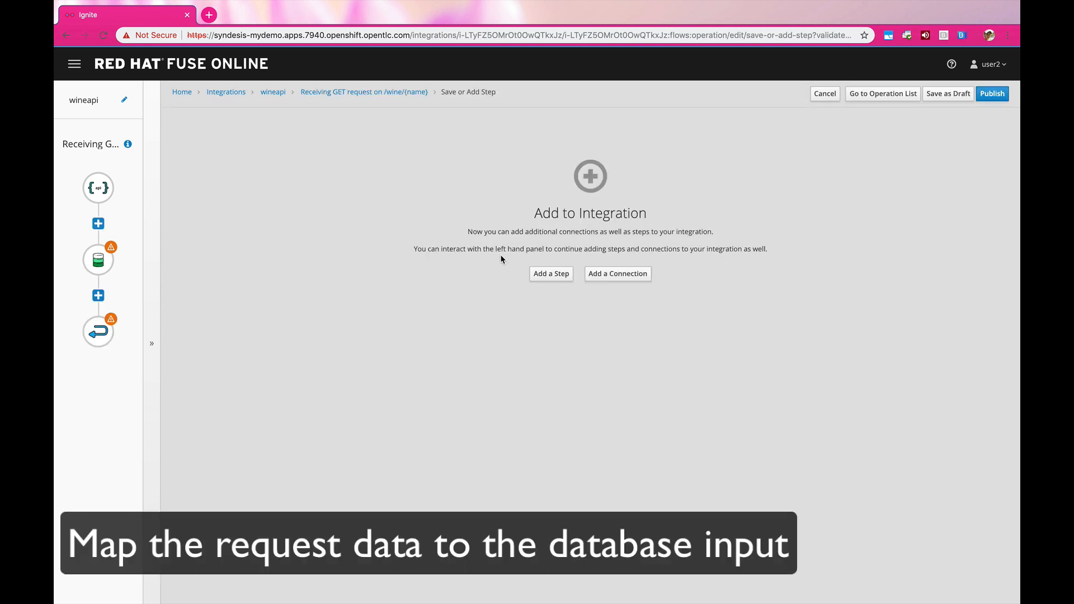
left_click(97, 223)
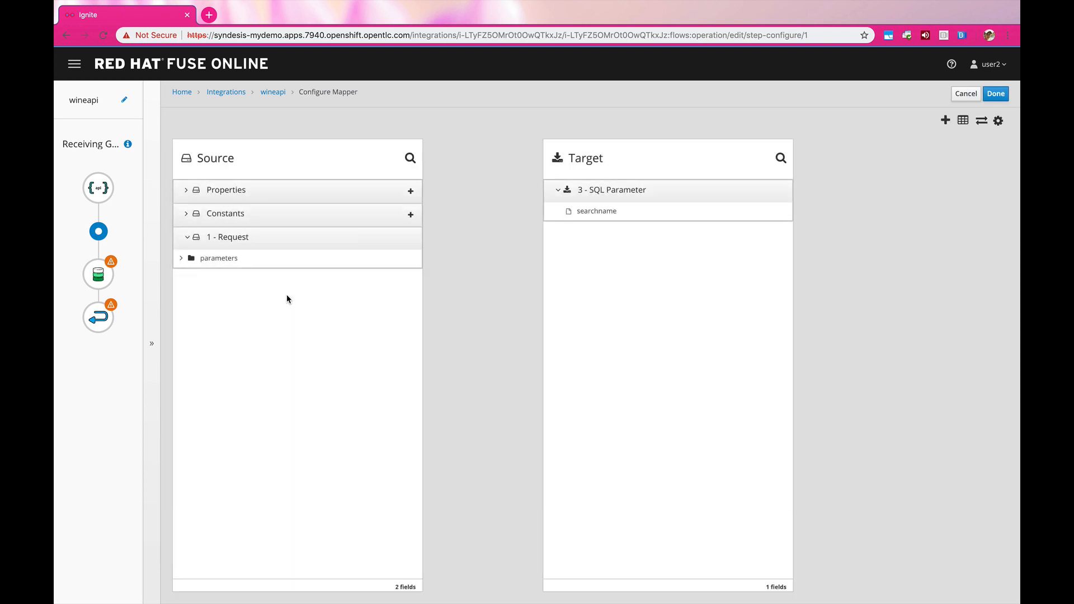
Map the request name parameter to searchname, then add a mapping step after the database
left_click(180, 258)
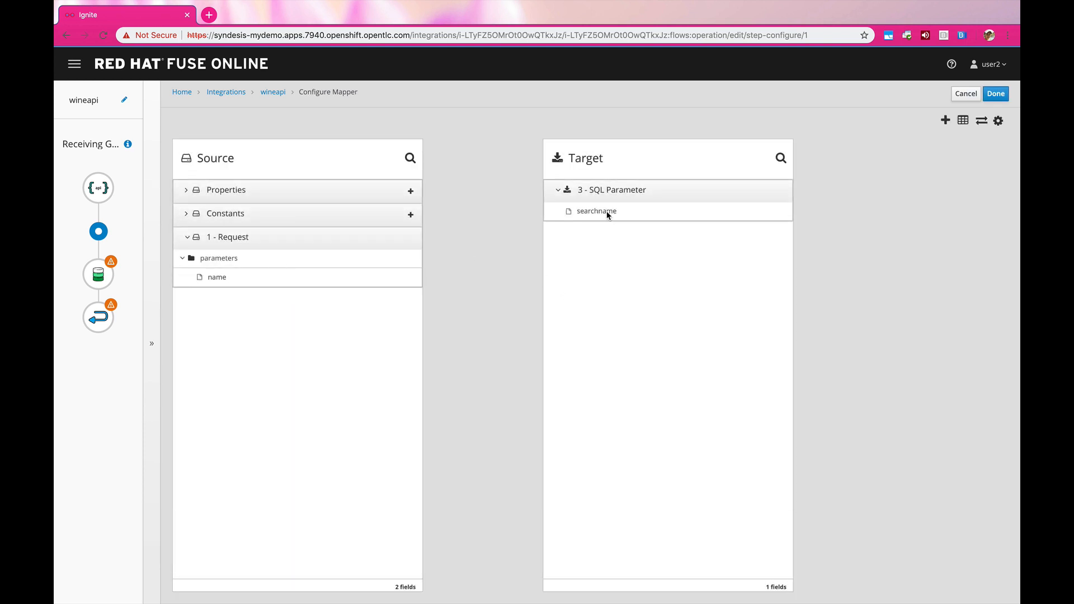
left_click(216, 277)
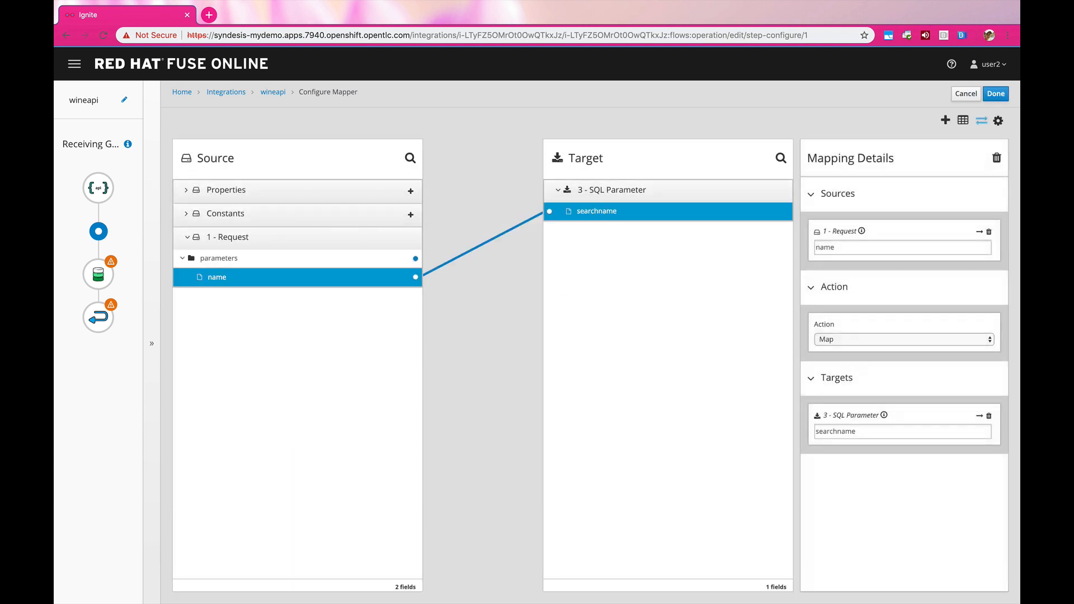
left_click(994, 93)
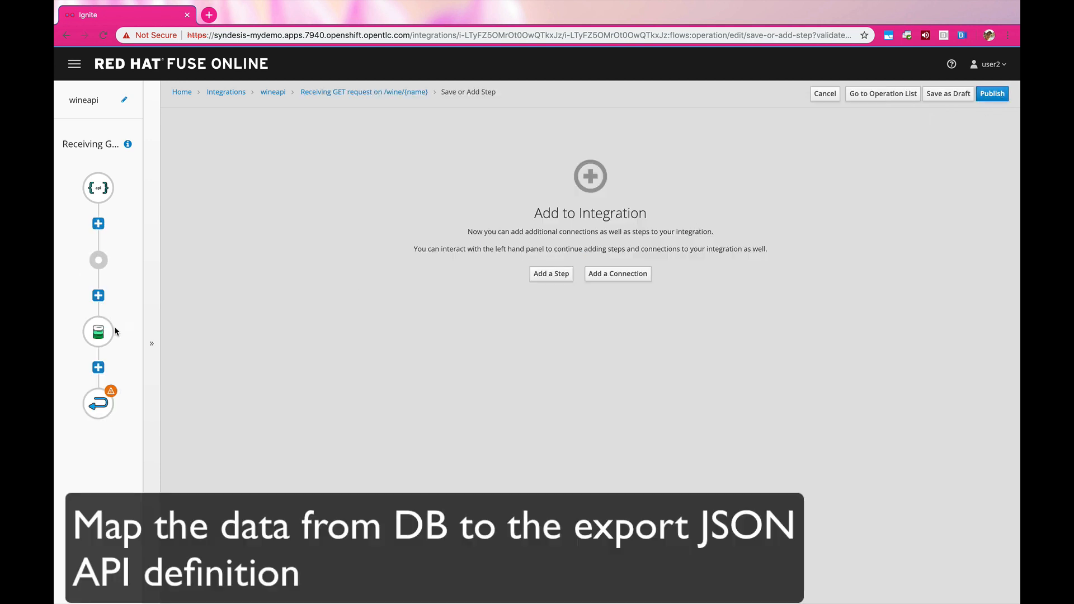
left_click(98, 368)
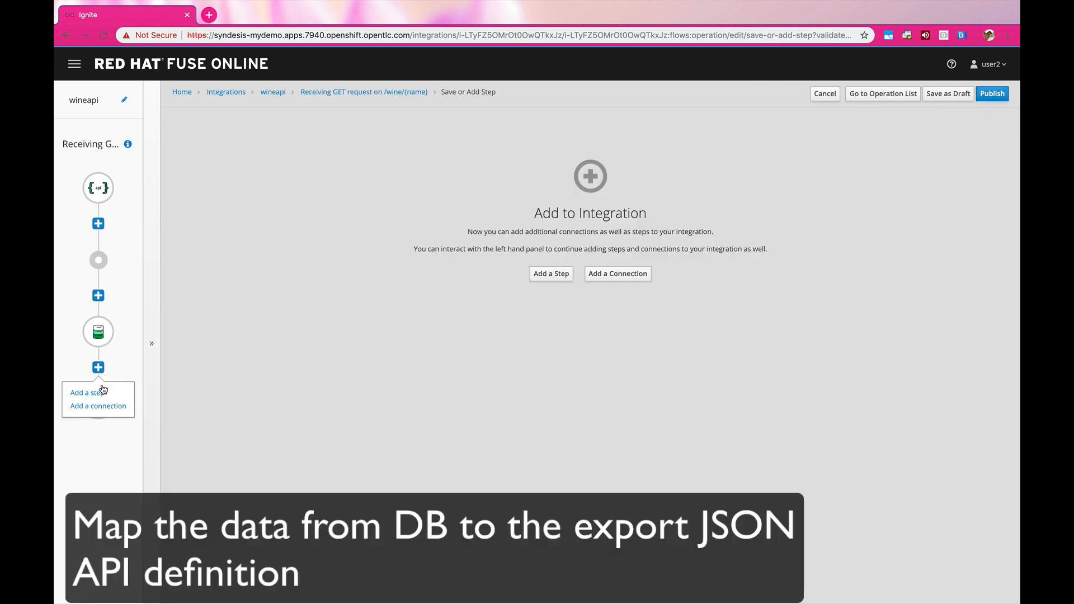
left_click(85, 392)
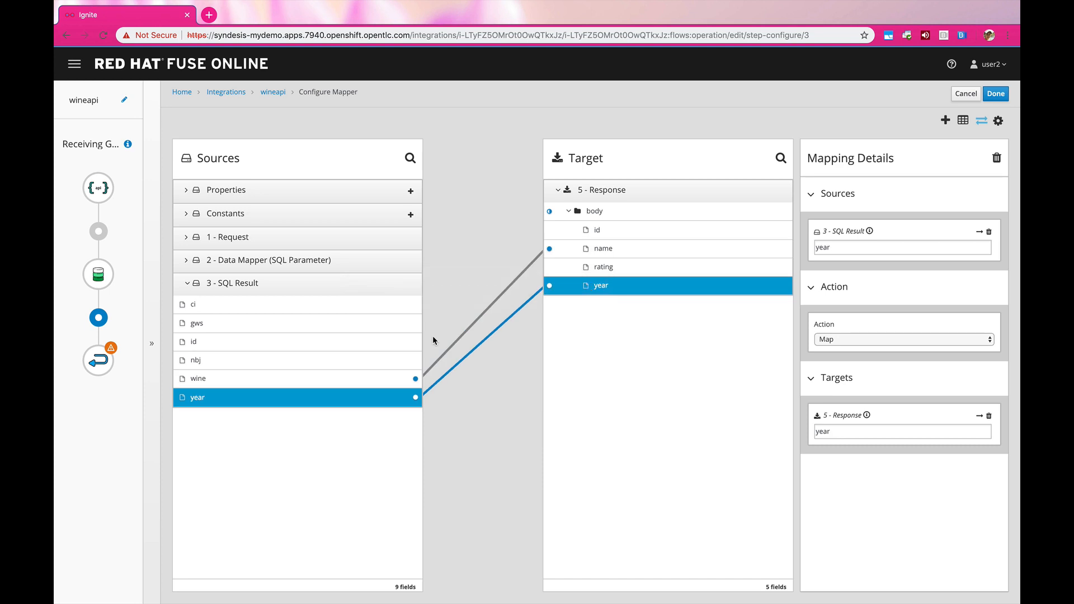
mouse_move(439, 322)
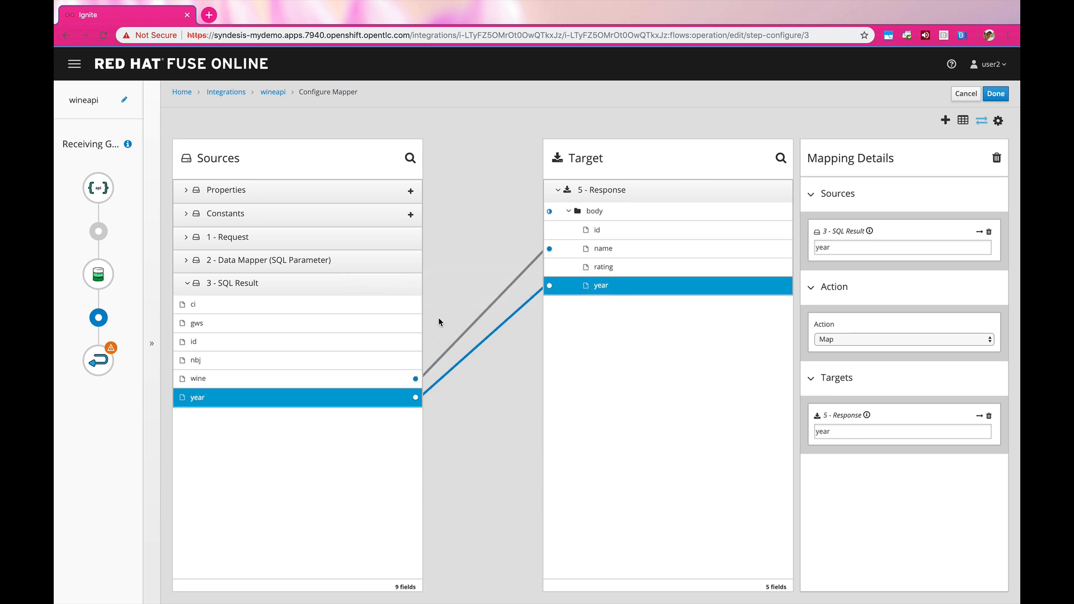
Link SQL result id to response id and ci to rating, then finish the mapping
left_click(597, 229)
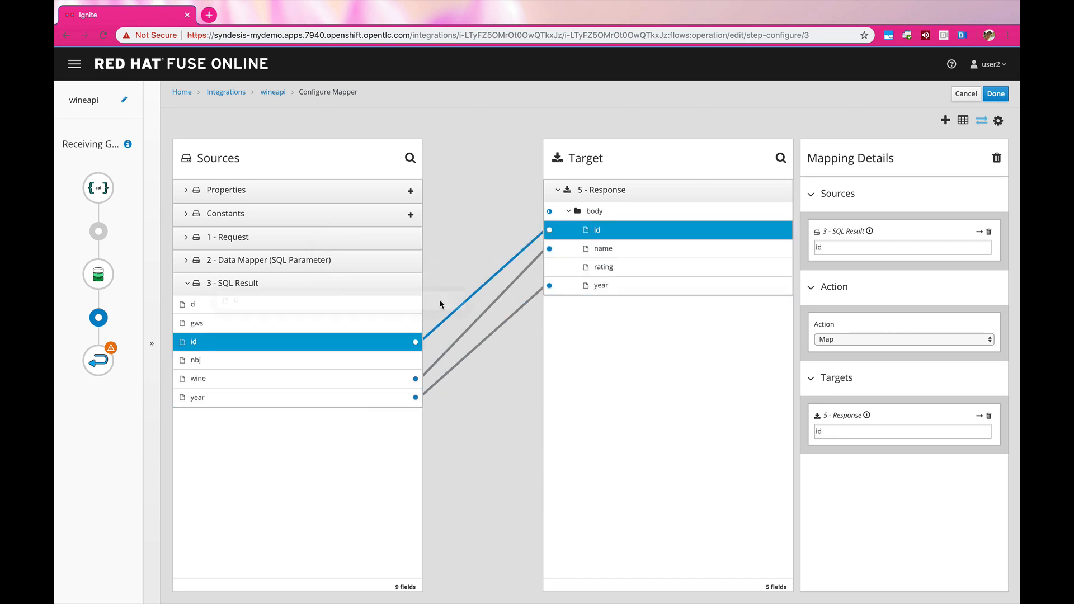
left_click(603, 266)
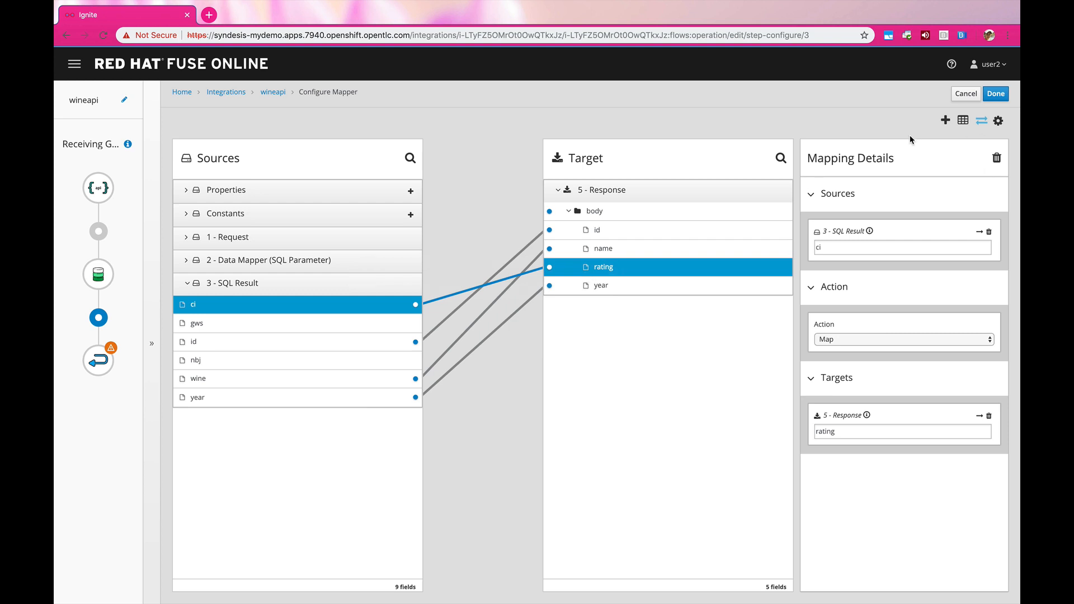
left_click(994, 93)
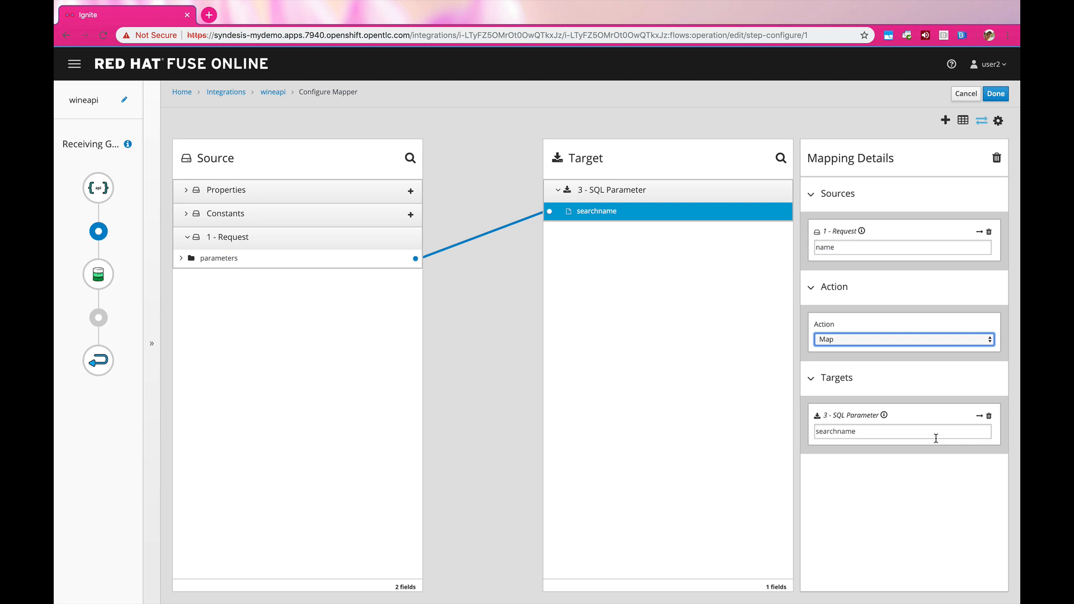
Append a % wildcard to the searchname mapping and publish the wineapi integration
left_click(979, 415)
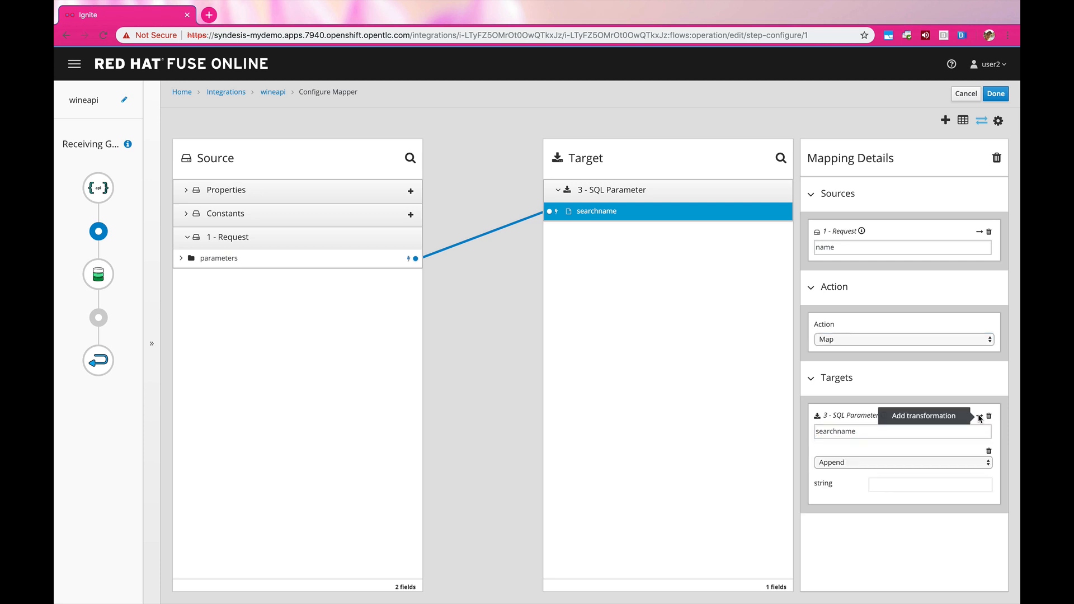
left_click(929, 484)
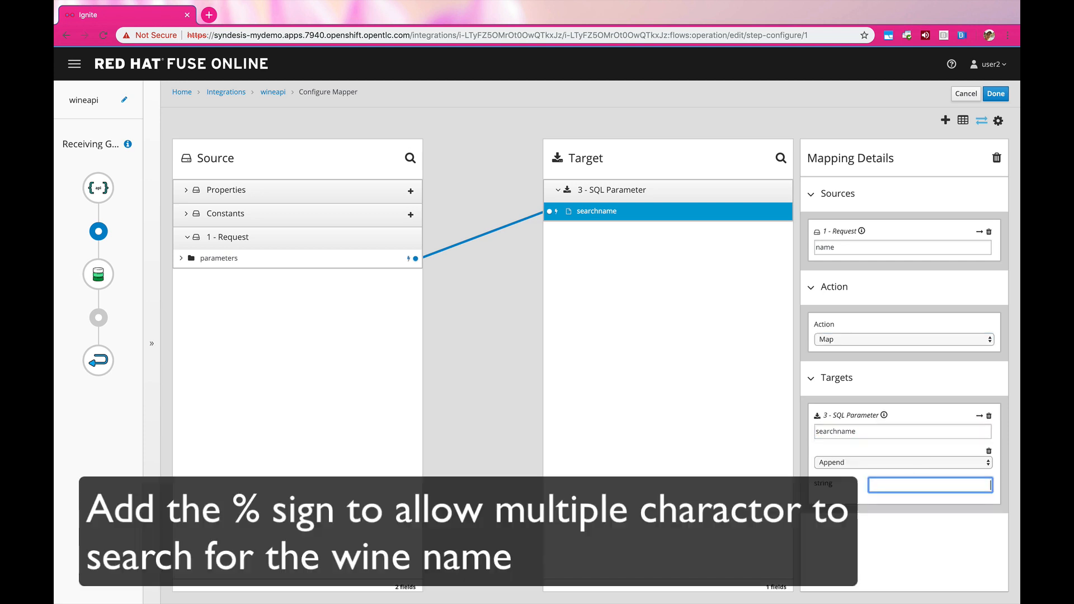
type("%")
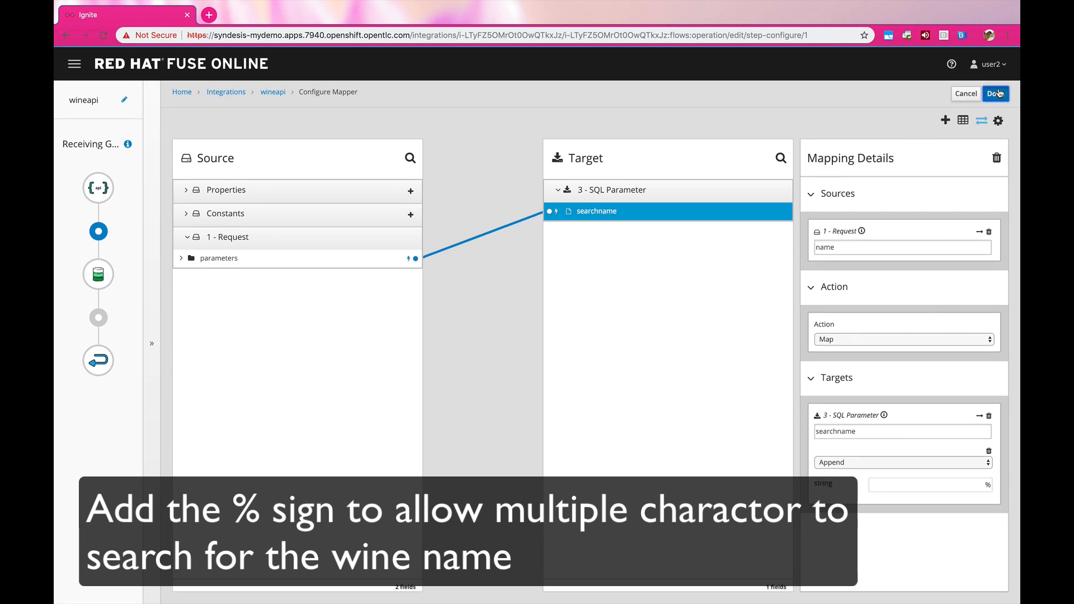
left_click(994, 94)
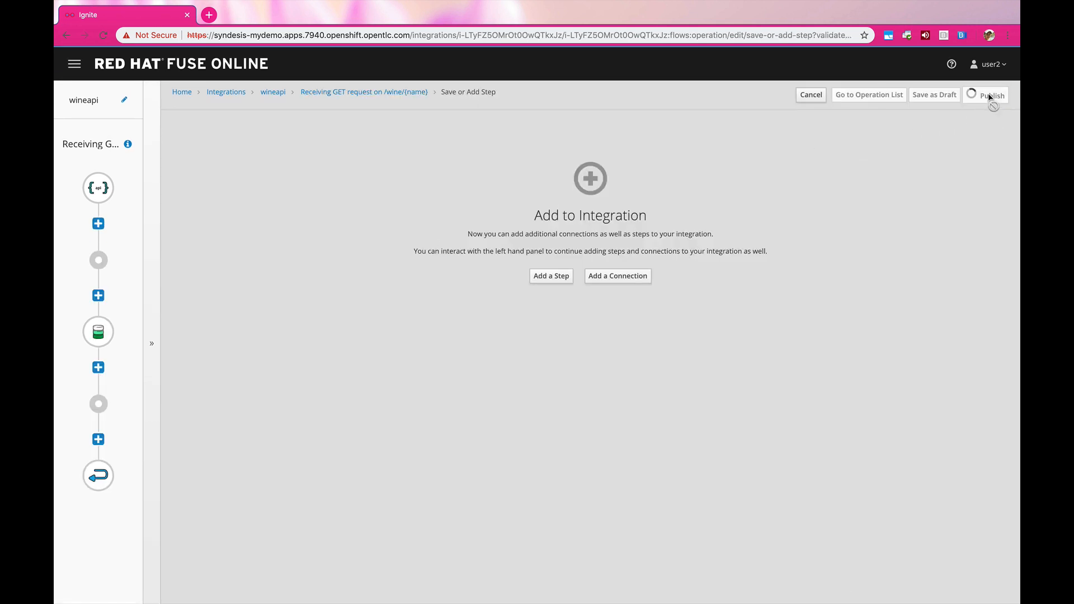
left_click(992, 94)
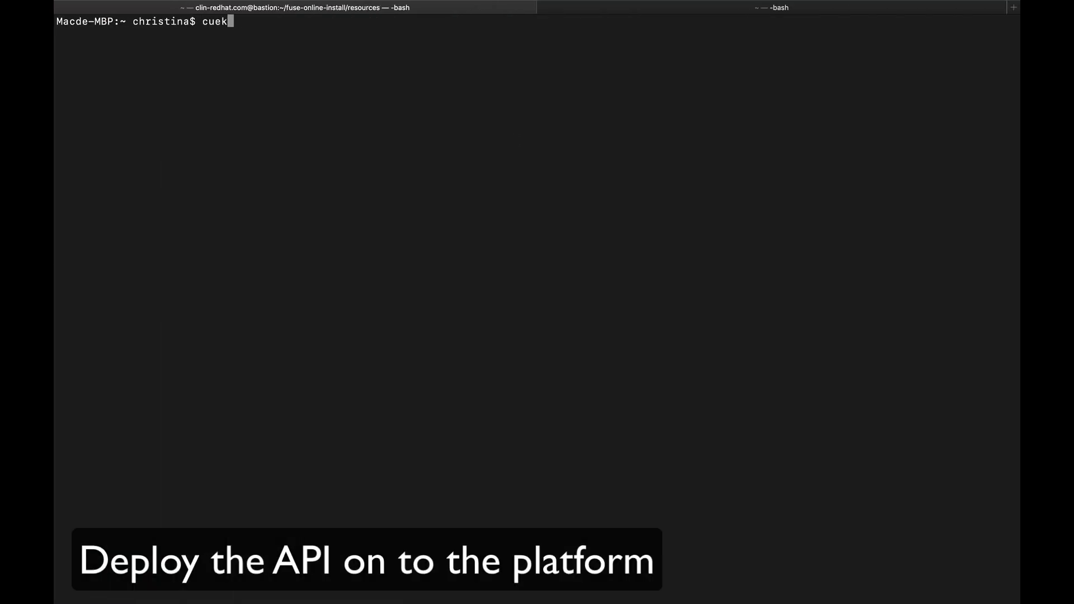
Curl the wineapi /wine/ endpoint for 'Abreu Vineyard, Las Posadas, Howell Mountain'
type("curl http://i-wineapi-mydemo.apps.7940.openshift.opentlc.com/wine/Abreu%20Vineyard,%20Las%20Posadas,%20Howell%20Mountain")
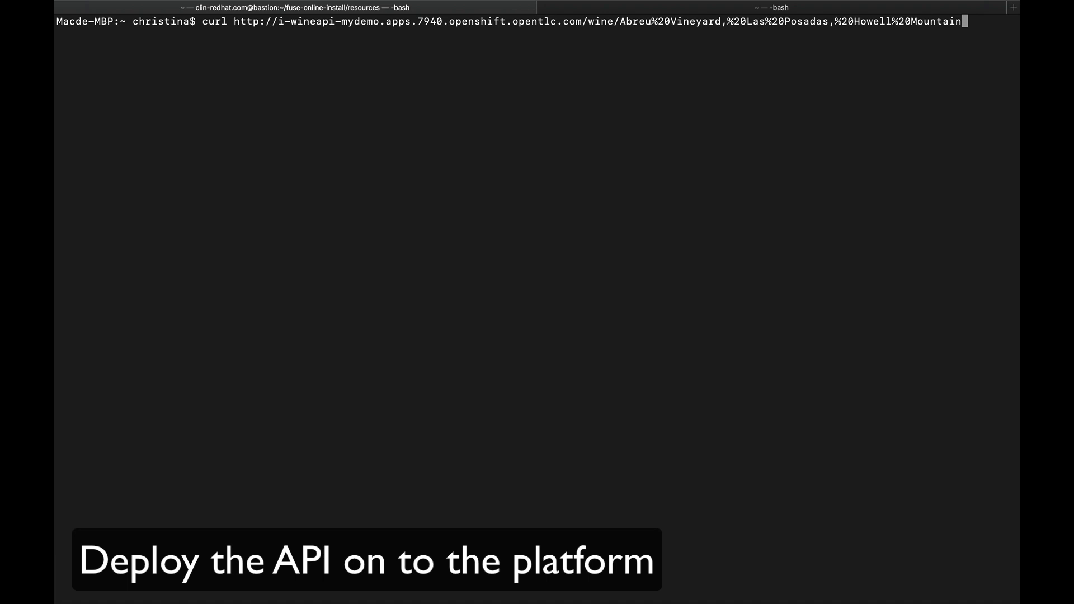
key("Return")
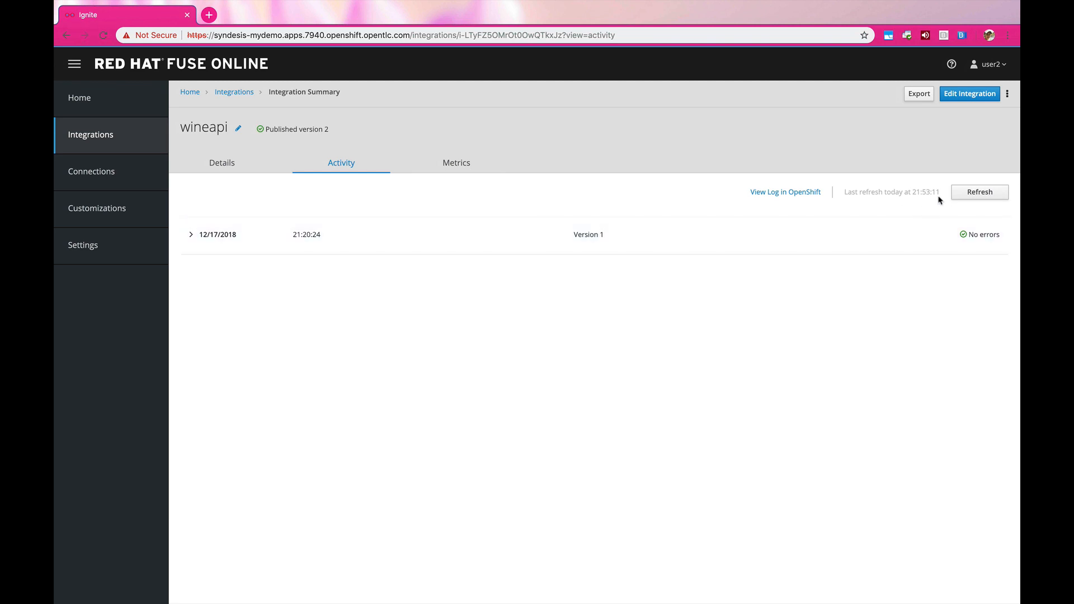
Refresh the wineapi activity list to show the new version 2 run
left_click(978, 192)
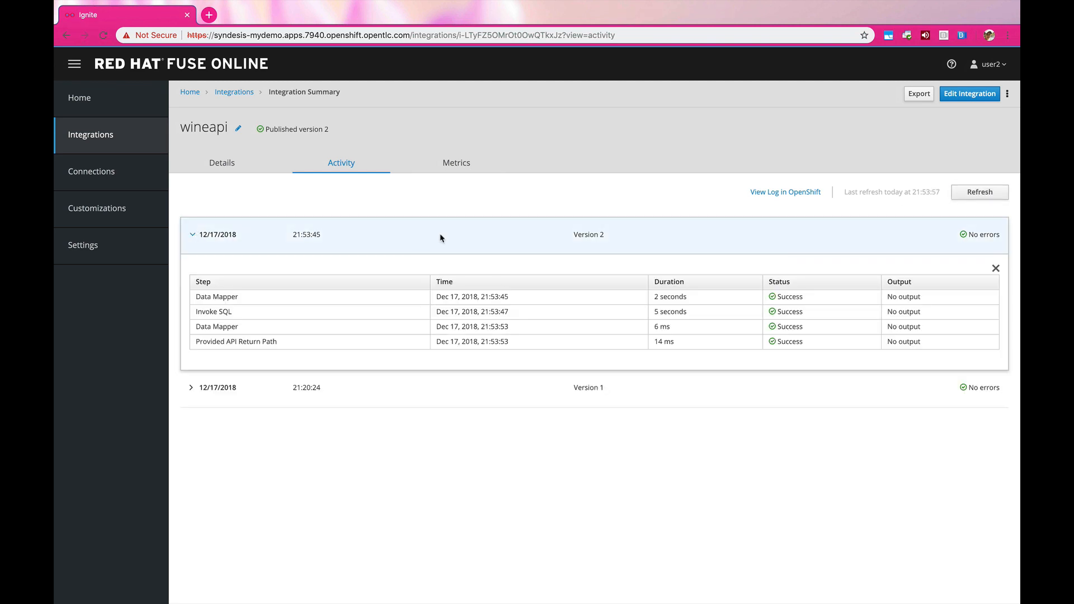
mouse_move(386, 194)
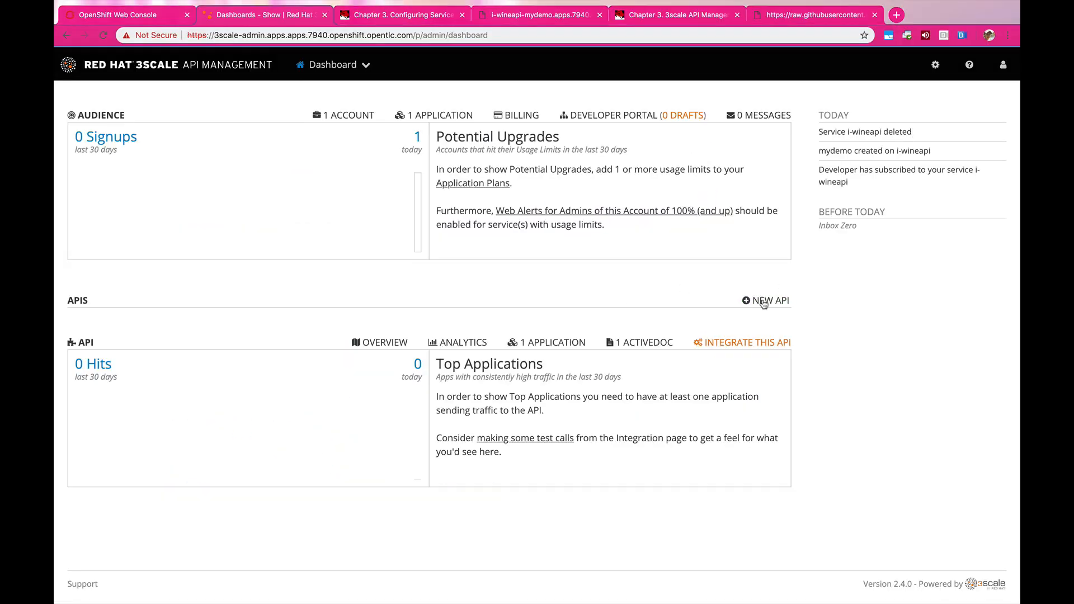
Import the i-wineapi service from OpenShift namespace mydemo as a new 3scale API
left_click(765, 300)
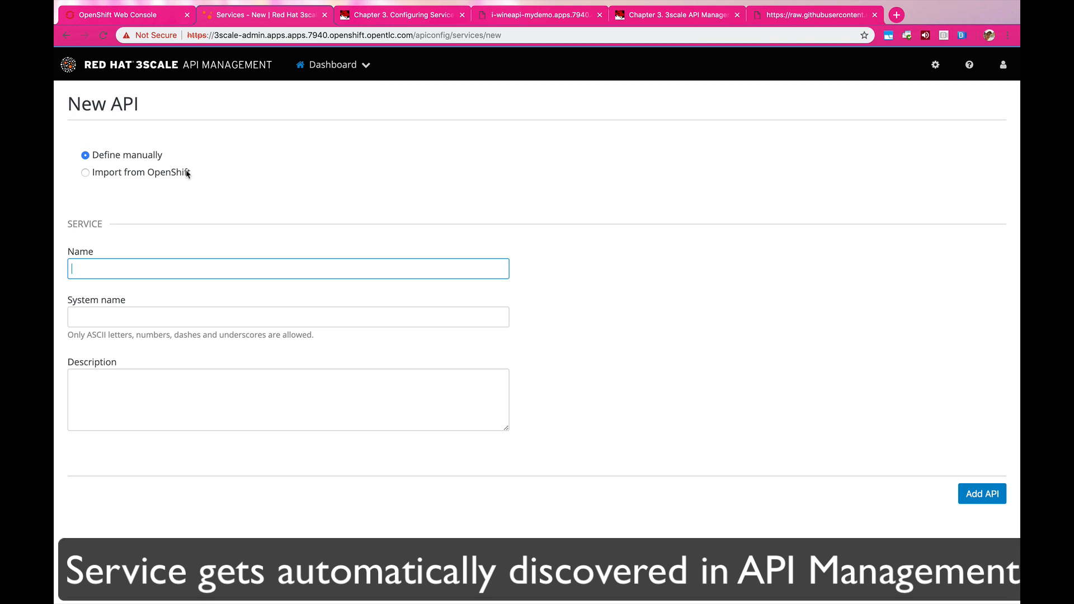
left_click(85, 172)
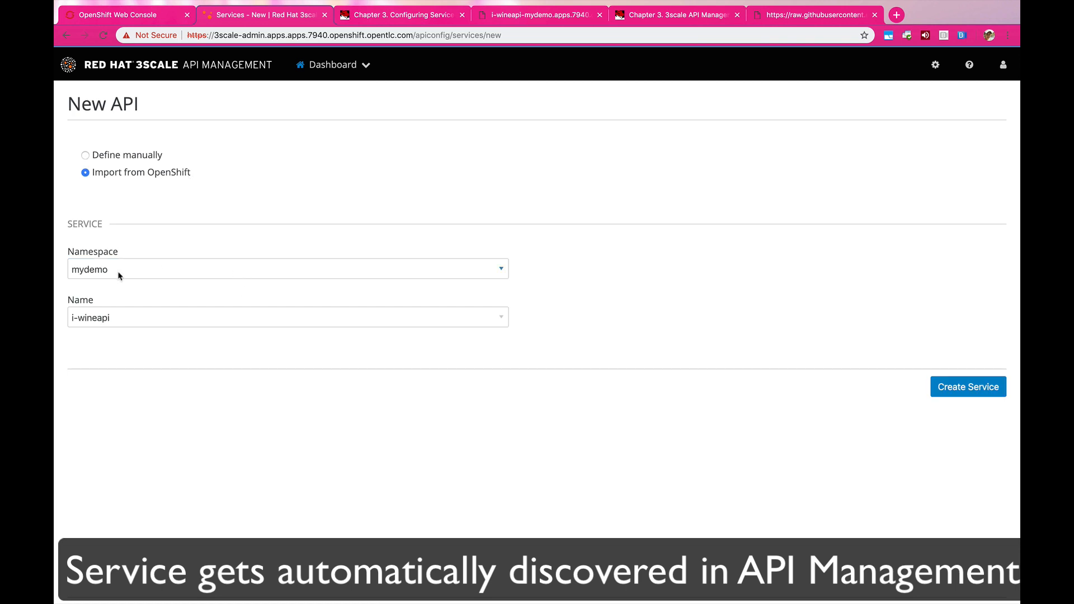
left_click(288, 317)
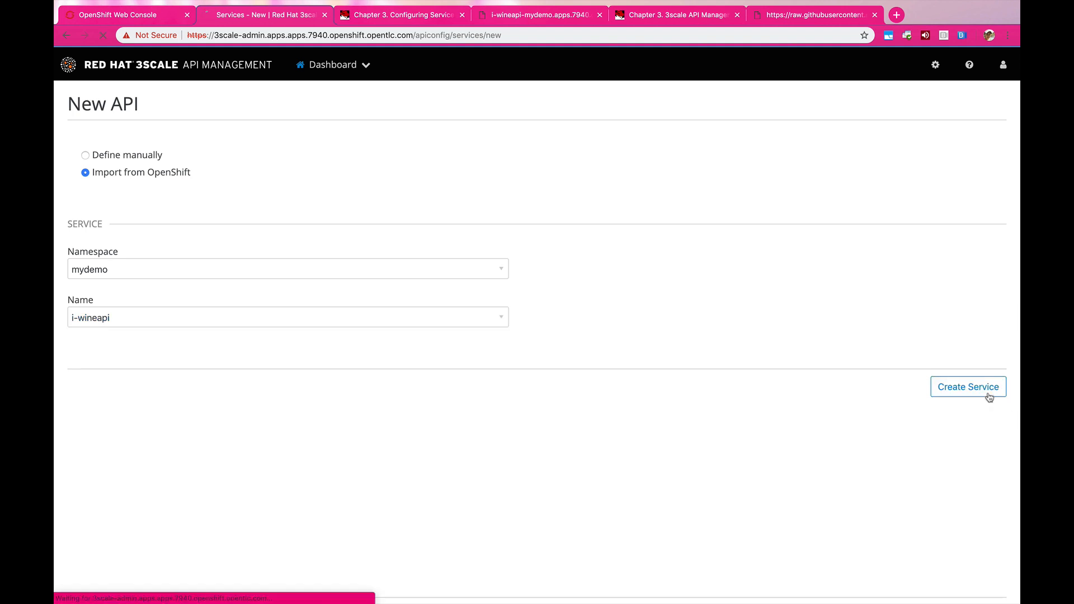
left_click(967, 387)
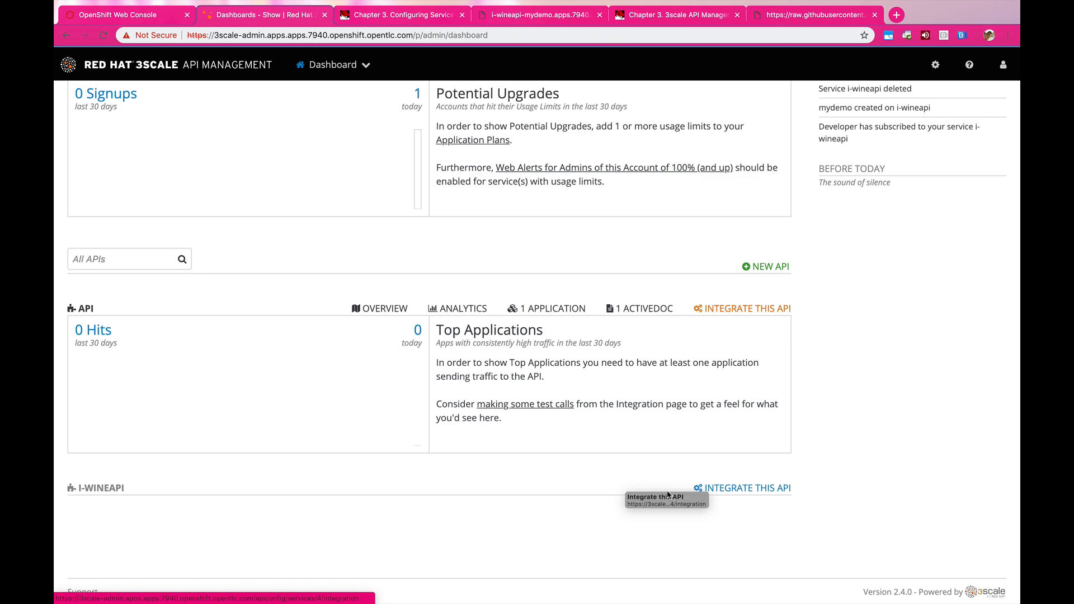
Create an application plan for i-wineapi with name and system name mydemoapp
left_click(747, 488)
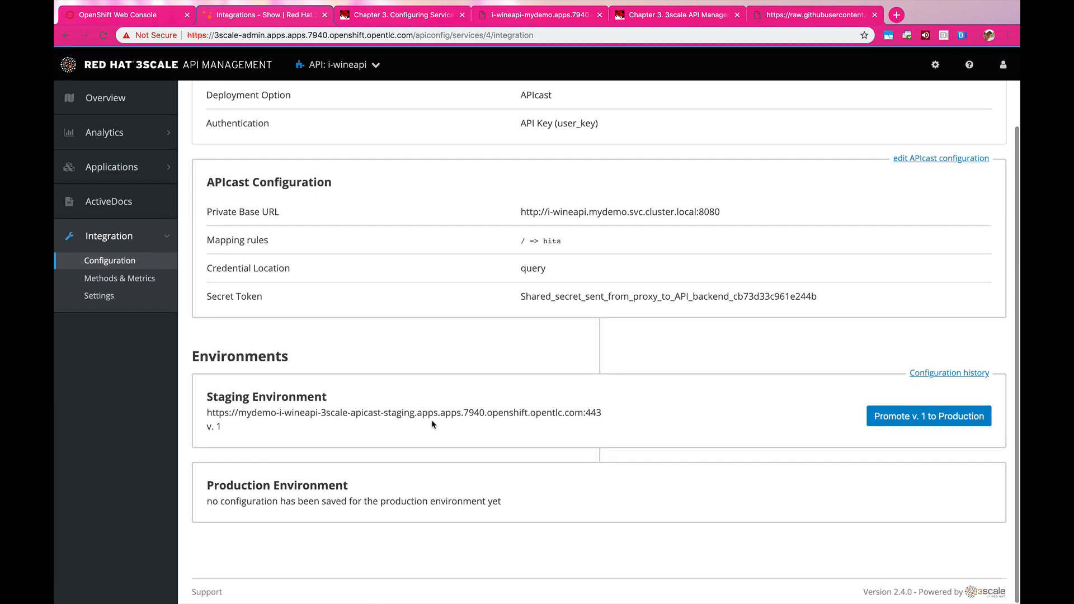
scroll("up", 3)
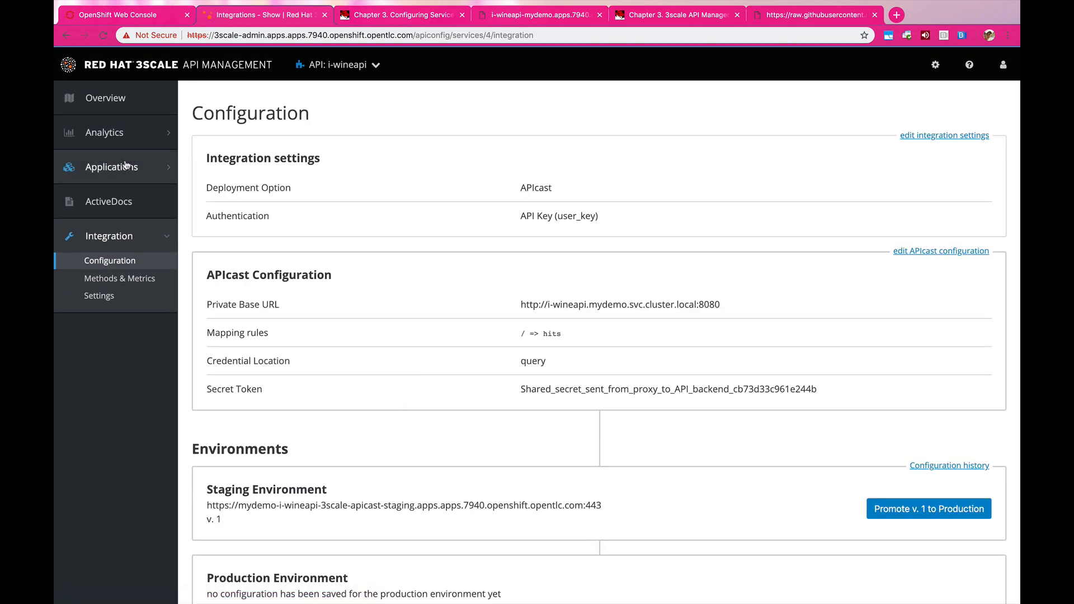
left_click(111, 167)
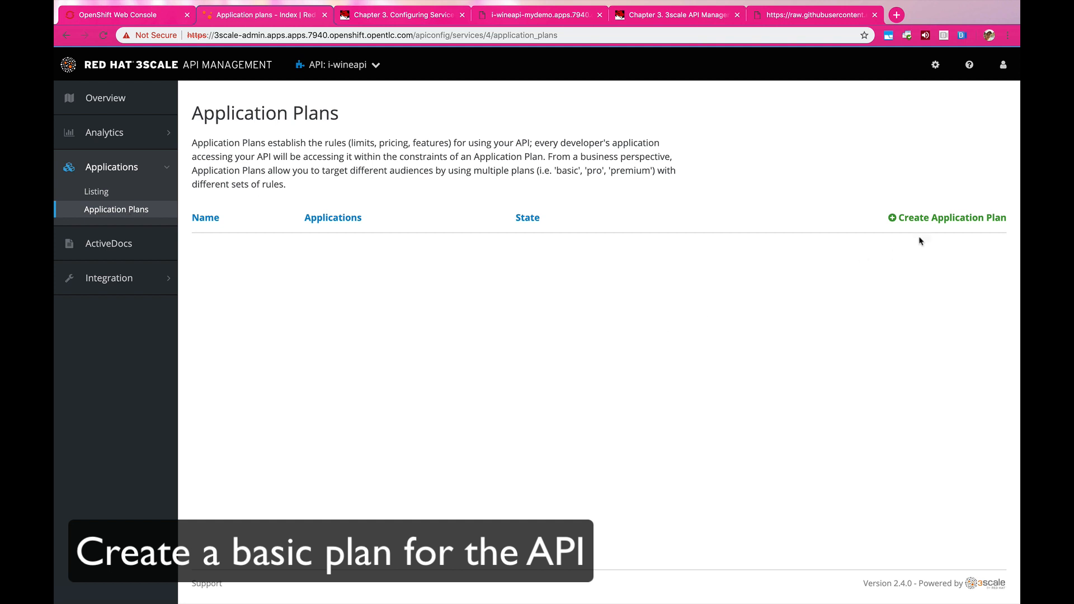
left_click(951, 216)
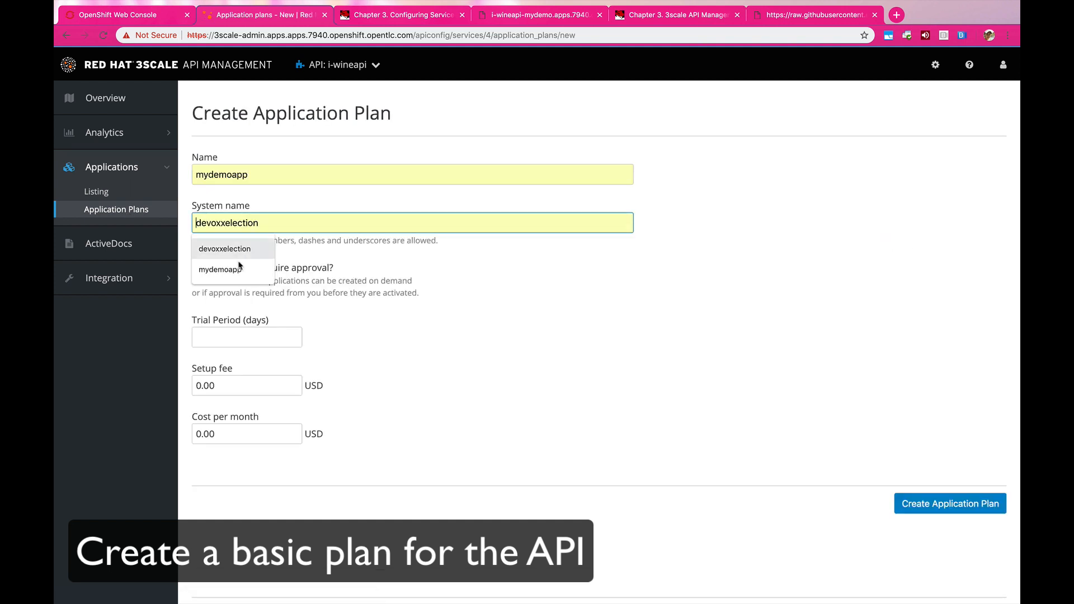
left_click(220, 269)
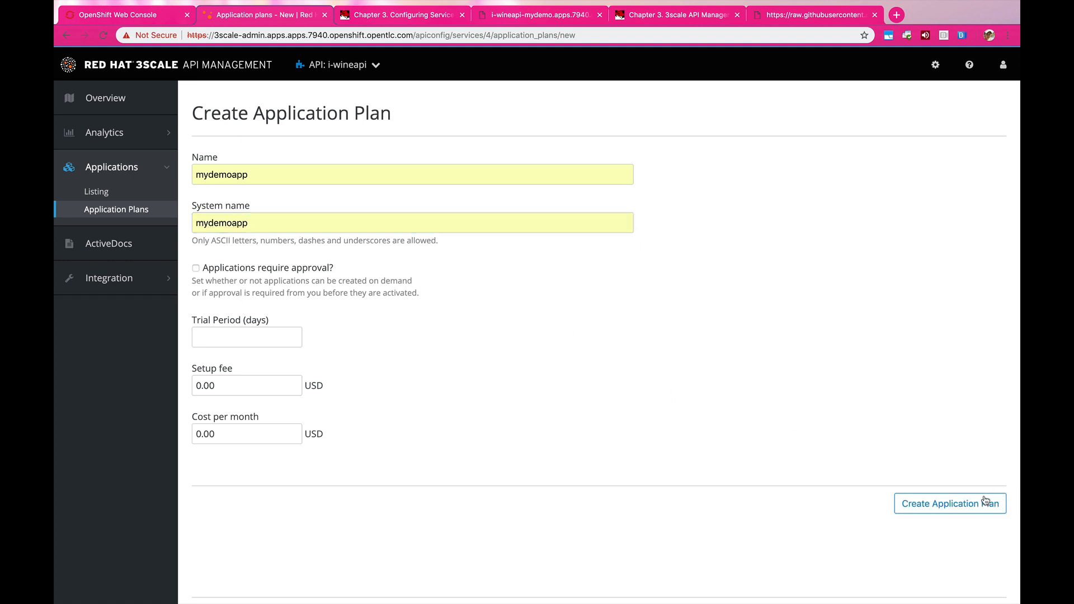
left_click(948, 503)
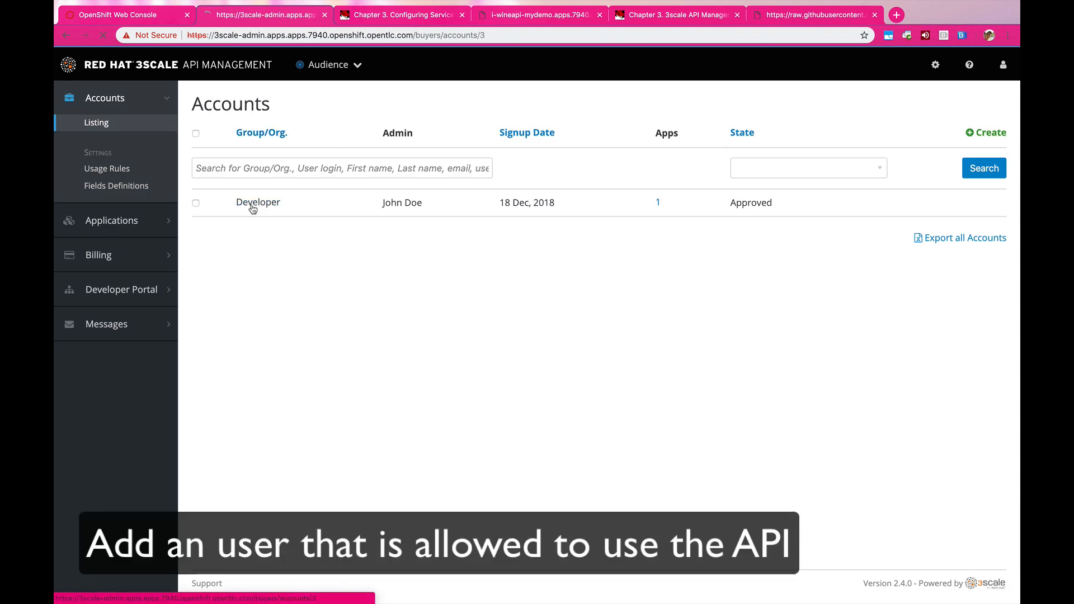
Create a mydemo application on the mydemoapp plan for the Developer account
left_click(656, 202)
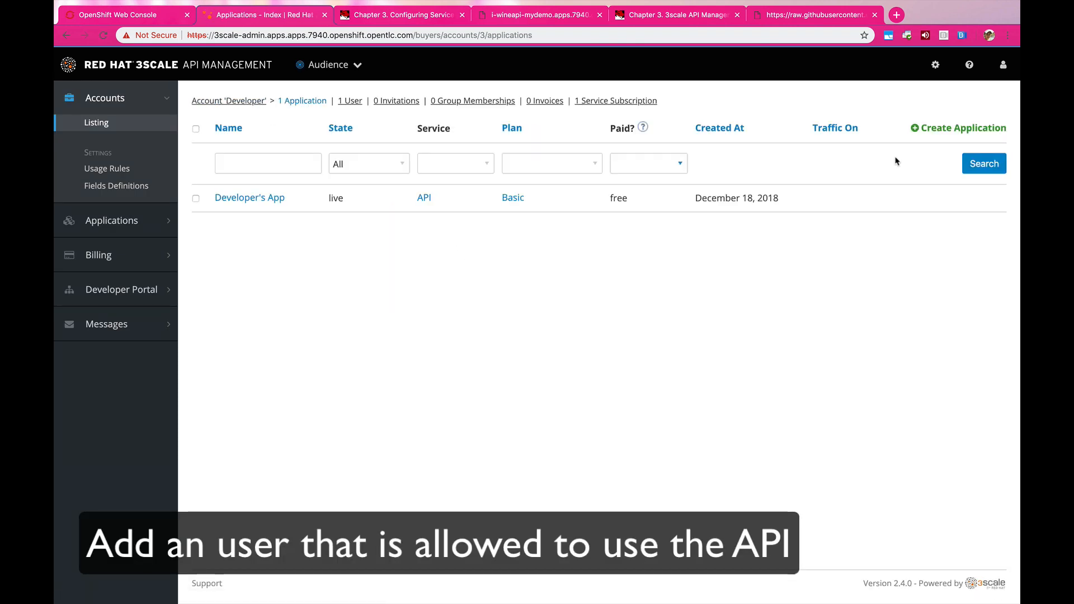
left_click(957, 127)
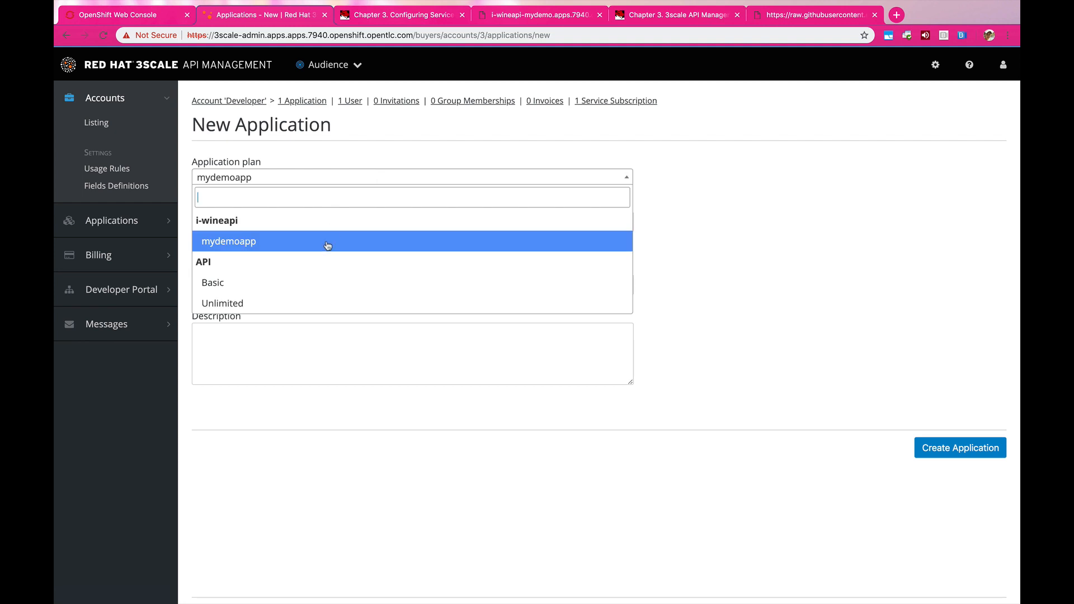
left_click(228, 241)
type("My de")
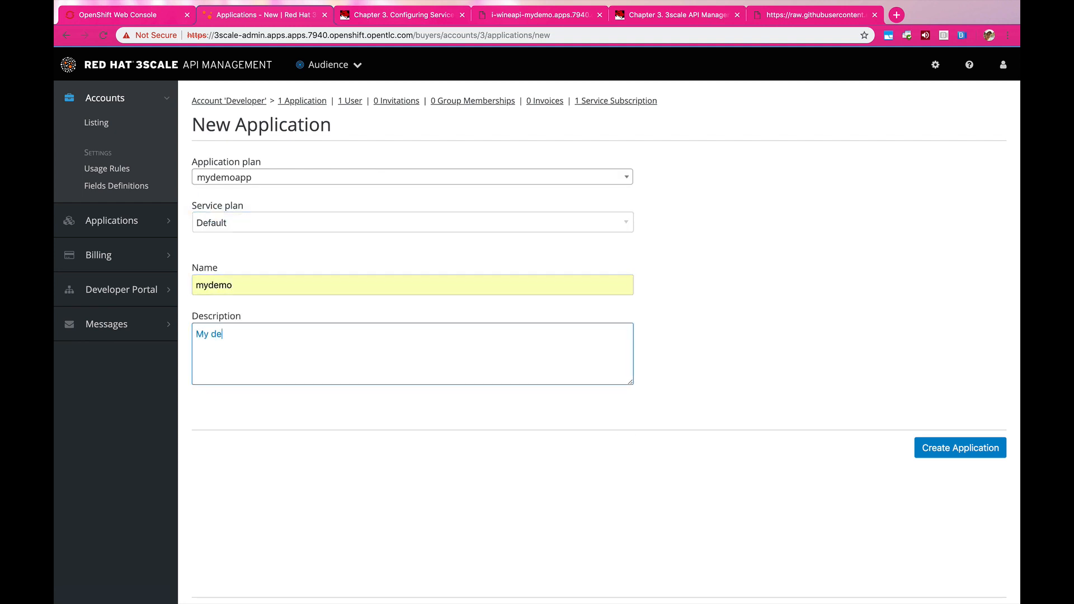
left_click(958, 447)
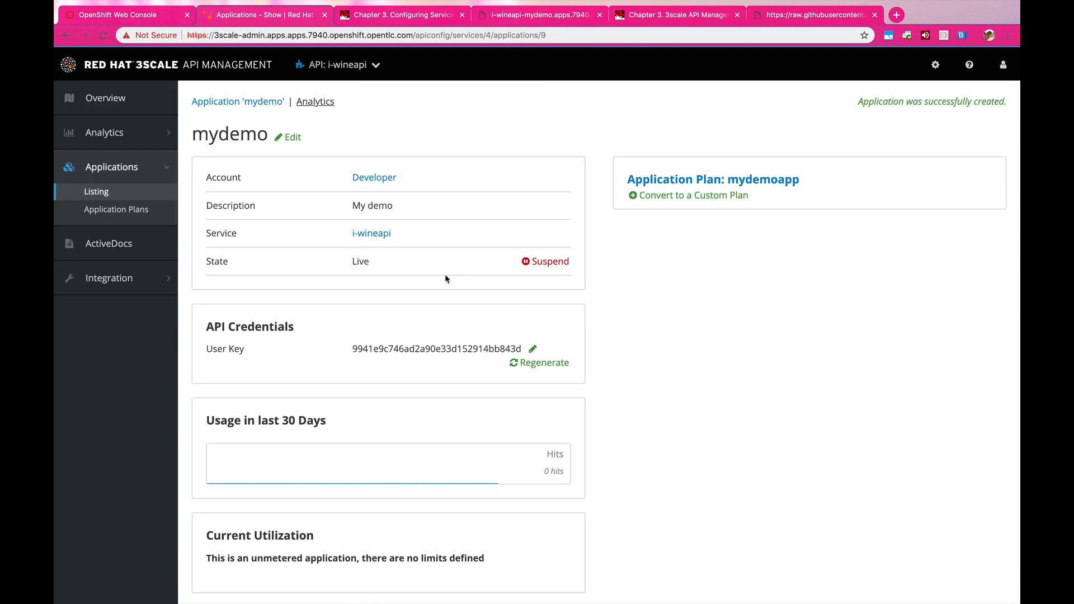
left_click(104, 97)
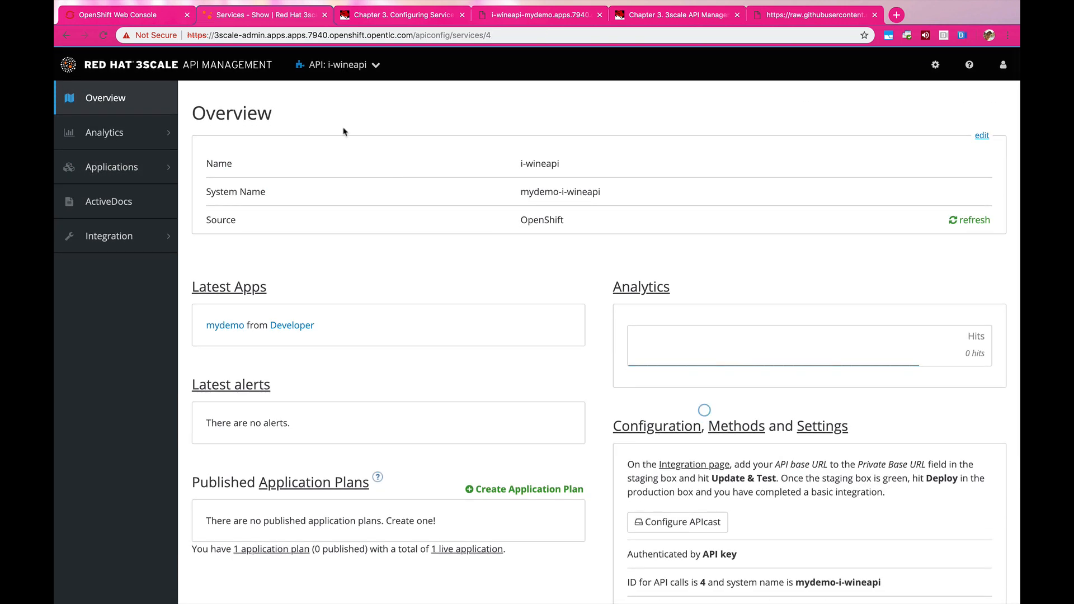
Set the i-wineapi APIcast mapping rule pattern to /wine/{name} and save to staging
left_click(109, 235)
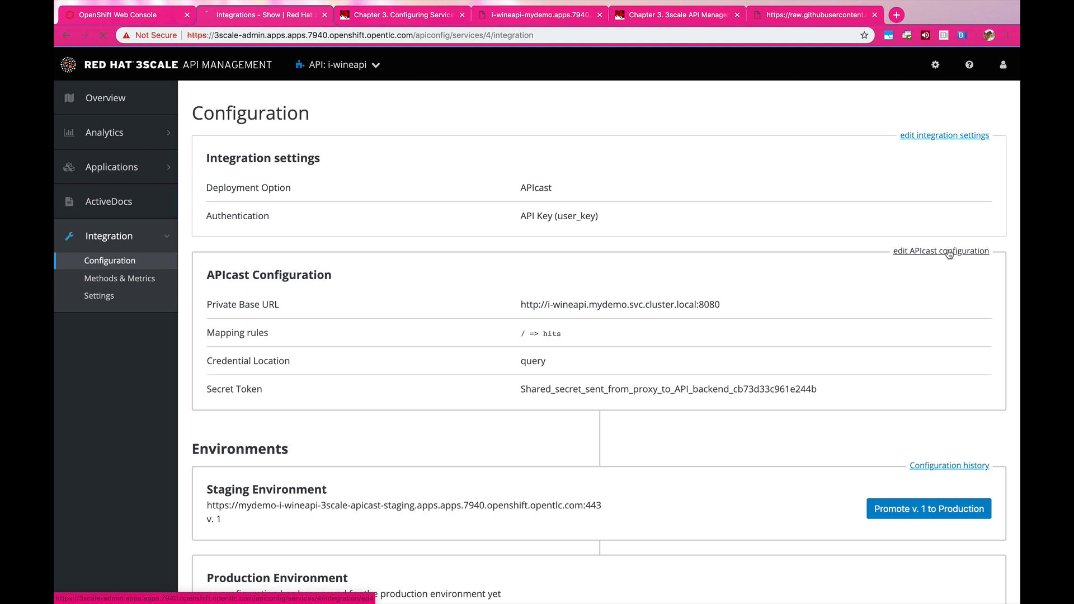
left_click(940, 251)
type("/wine/{name}")
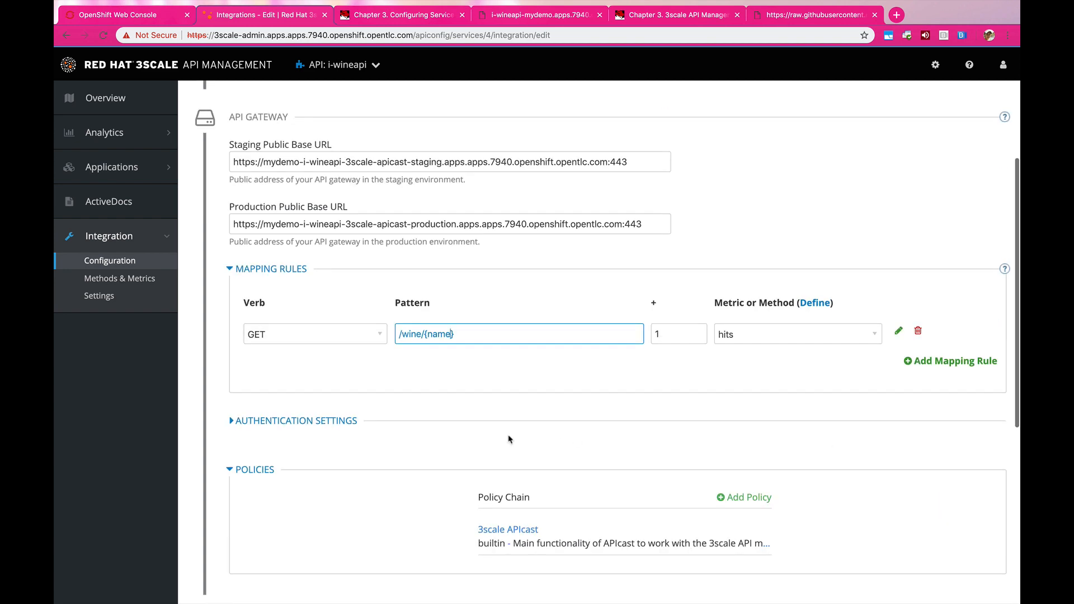
scroll("down", 3)
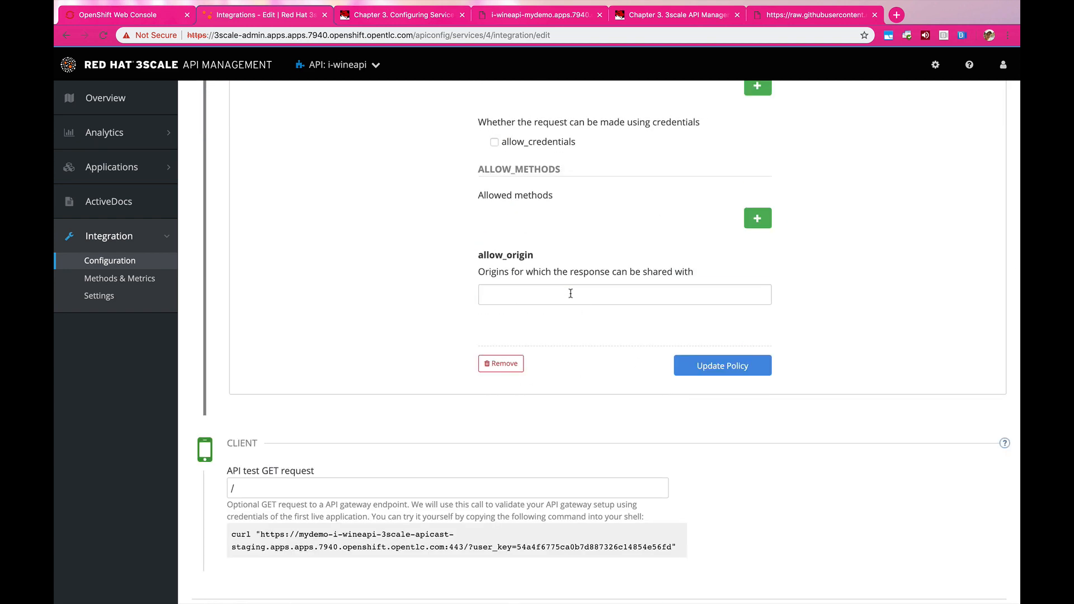
left_click(721, 366)
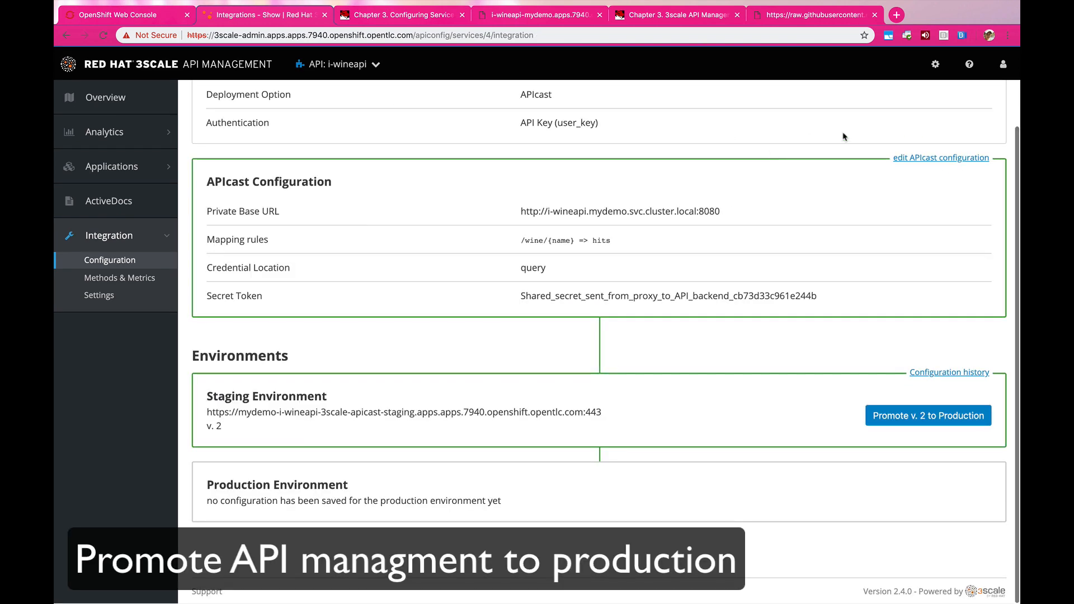
Promote i-wineapi version 2 from staging to production
left_click(927, 415)
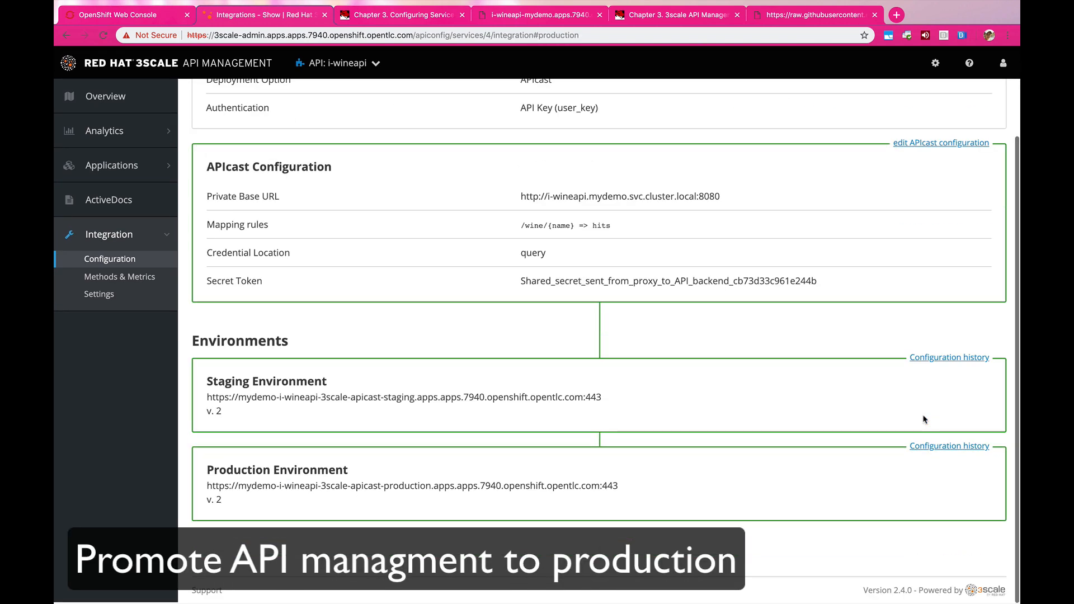
scroll("up", 3)
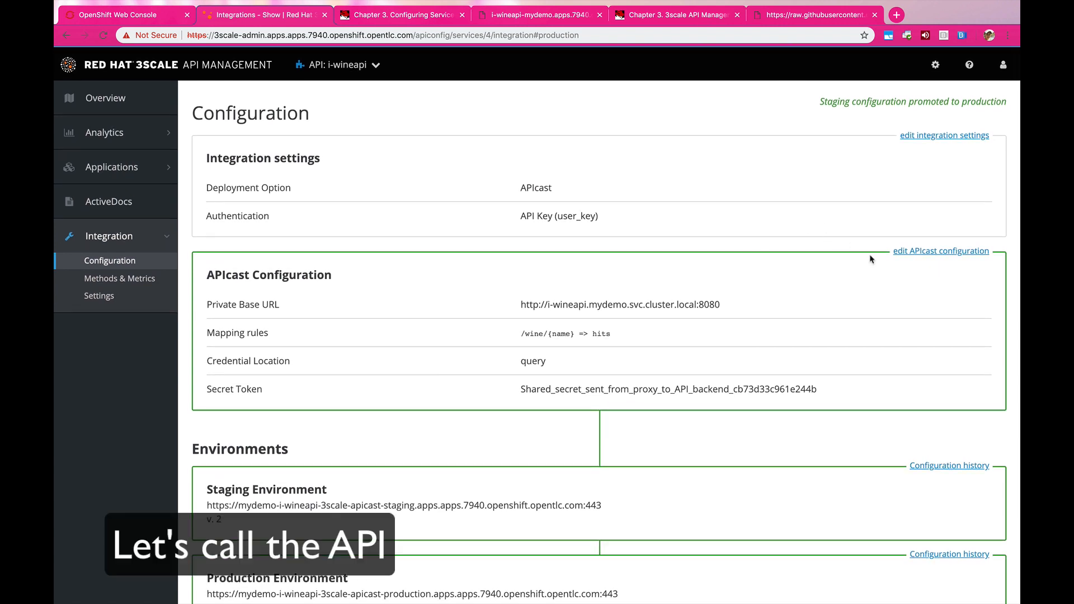
left_click(814, 15)
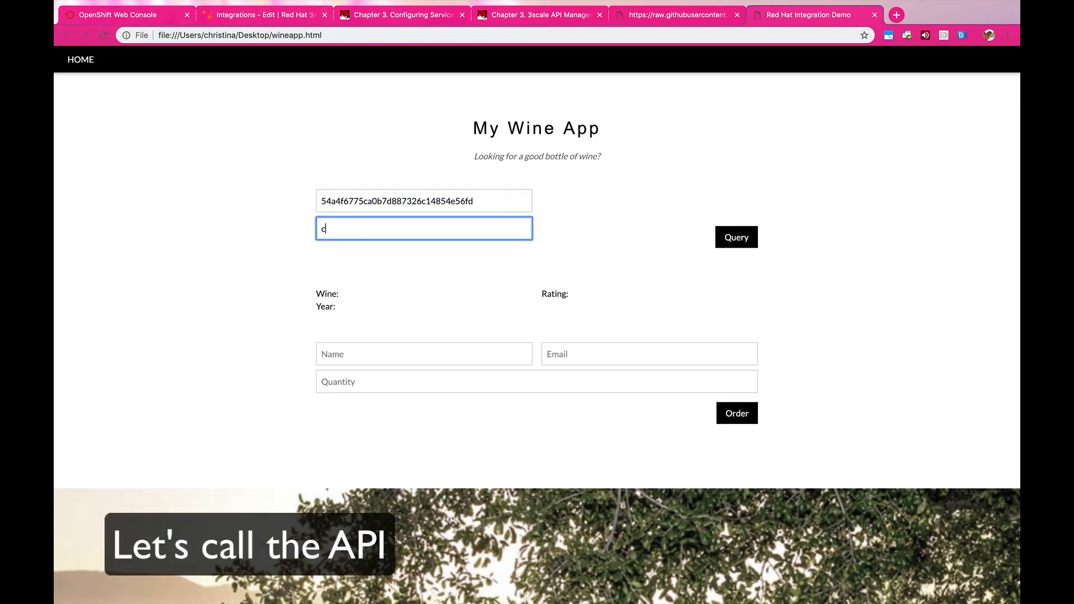
Clear the stray character from My Wine App's wine name field
key("Backspace")
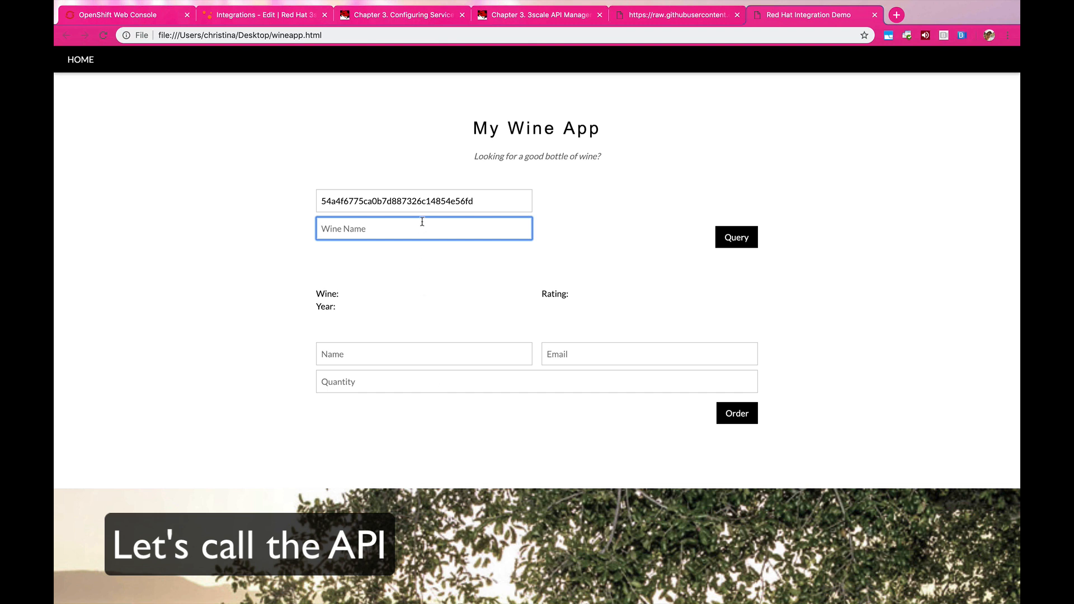
left_click(736, 237)
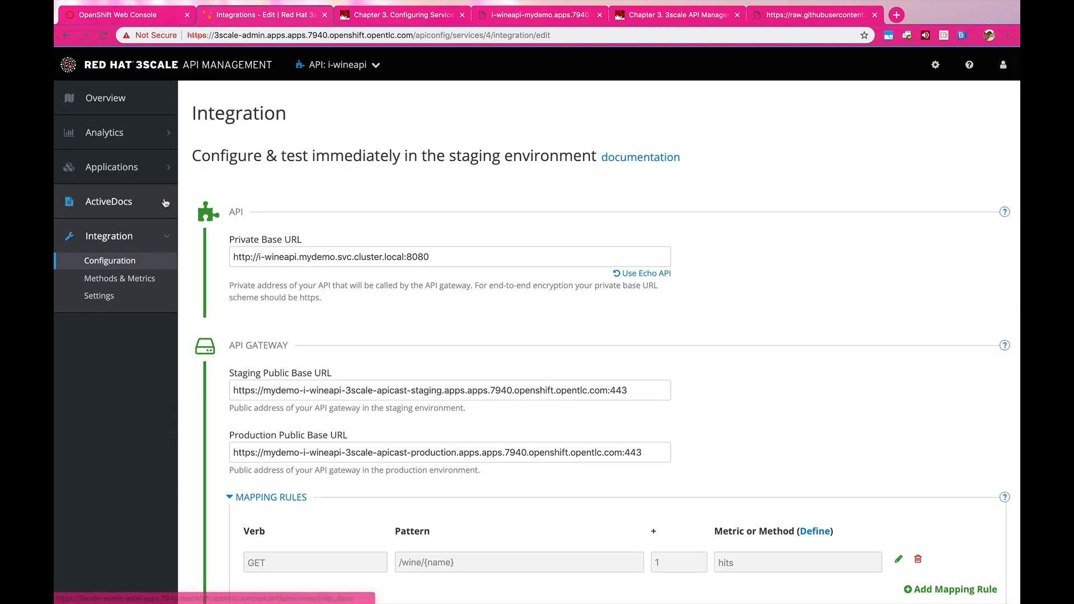
Check i-wineapi's usage chart showing 2 hits, then sketch an arrow beside Design
left_click(104, 132)
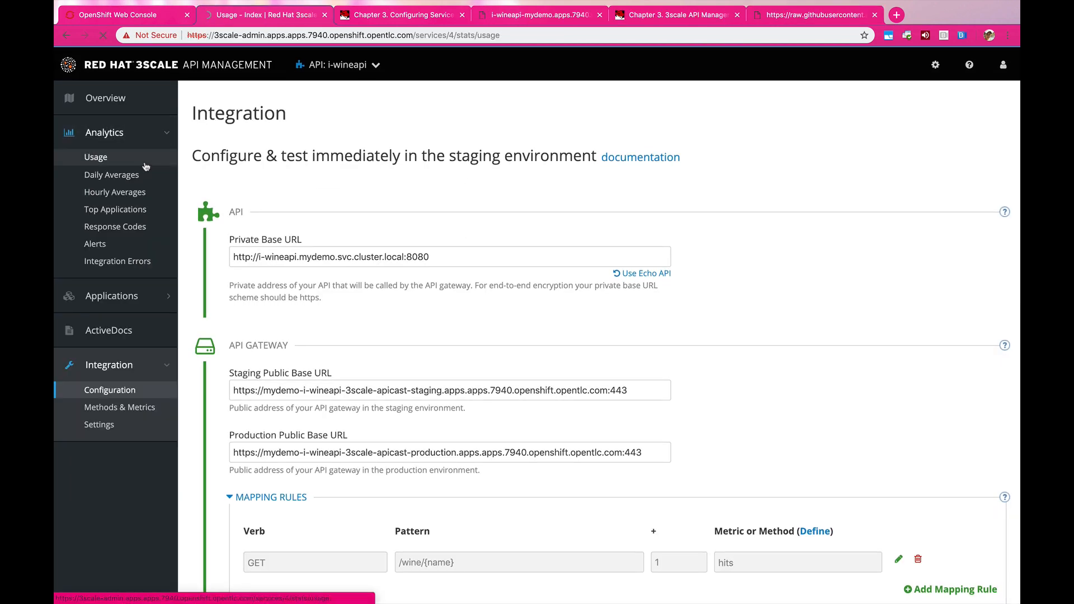
left_click(95, 156)
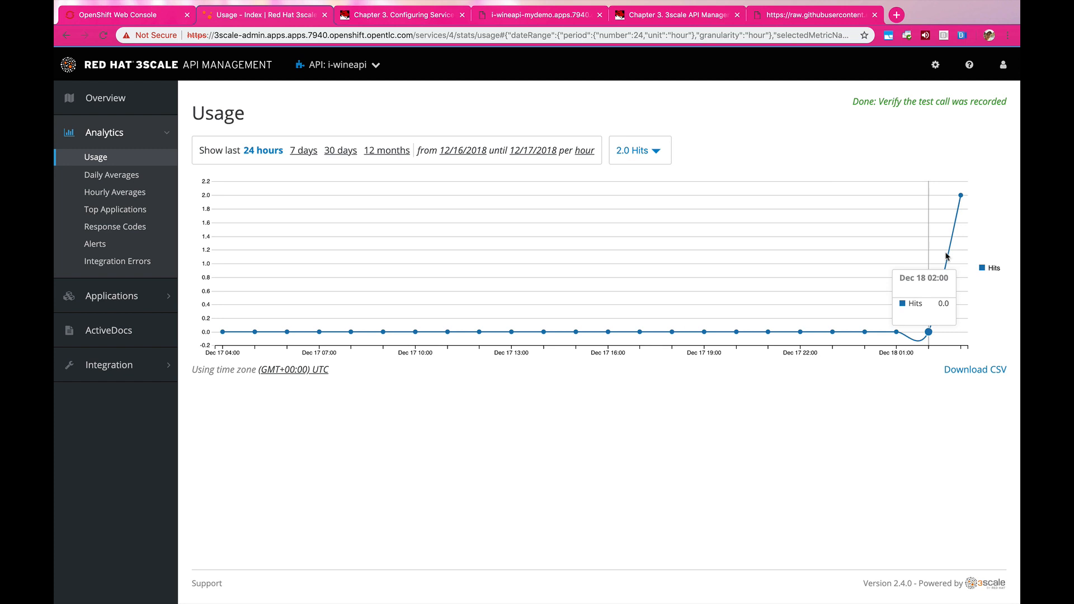
mouse_move(928, 311)
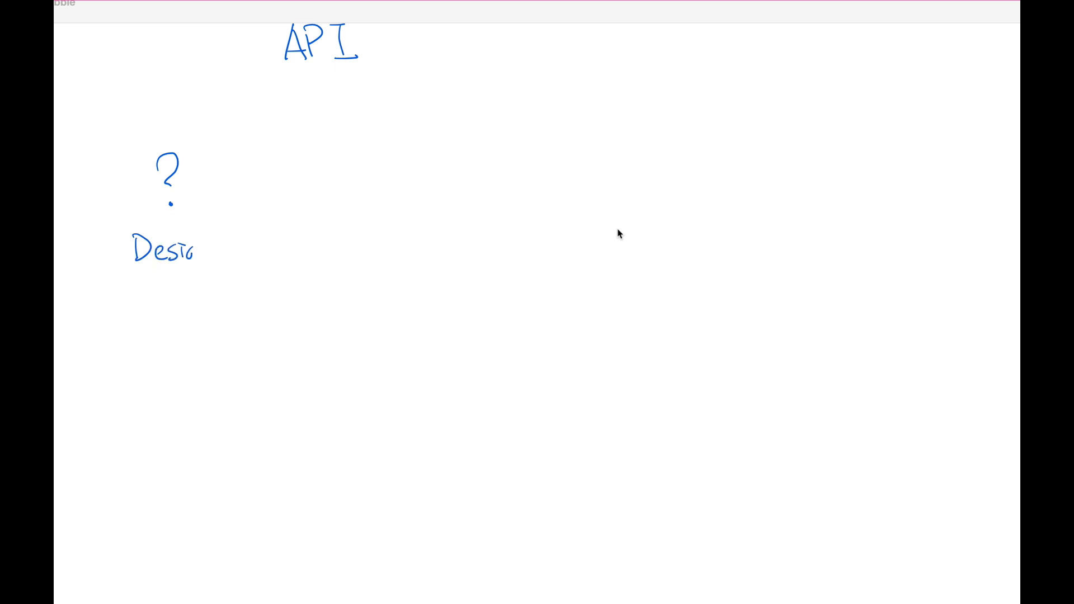
left_click_drag(247, 212, 308, 211)
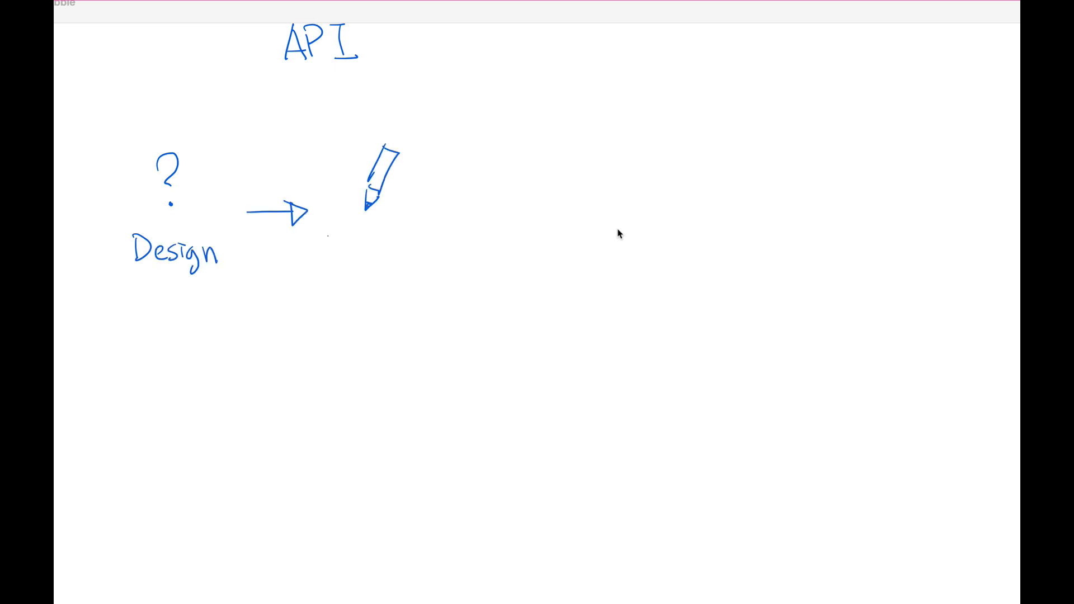